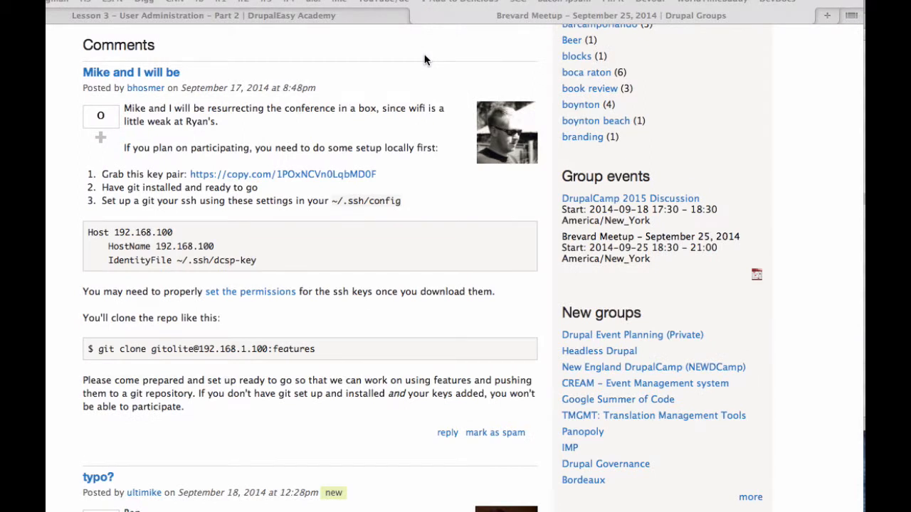
pyautogui.moveTo(376, 63)
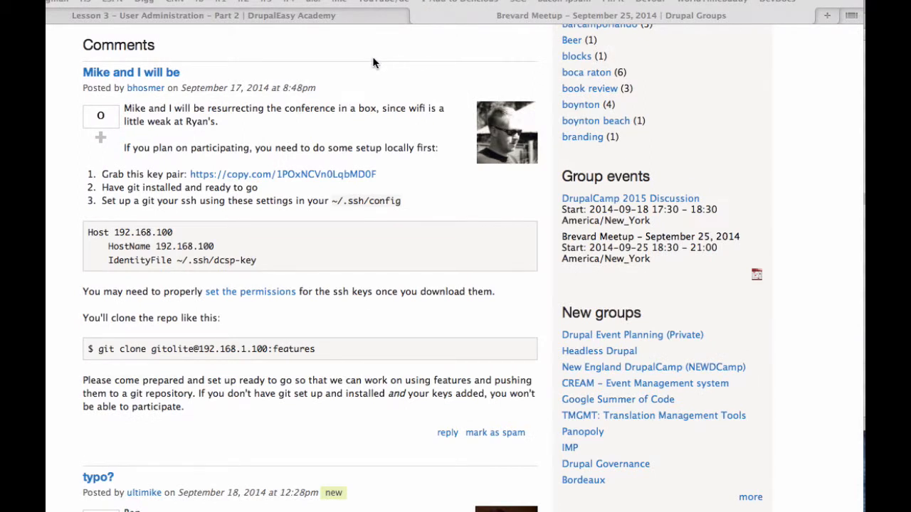
pyautogui.moveTo(184, 143)
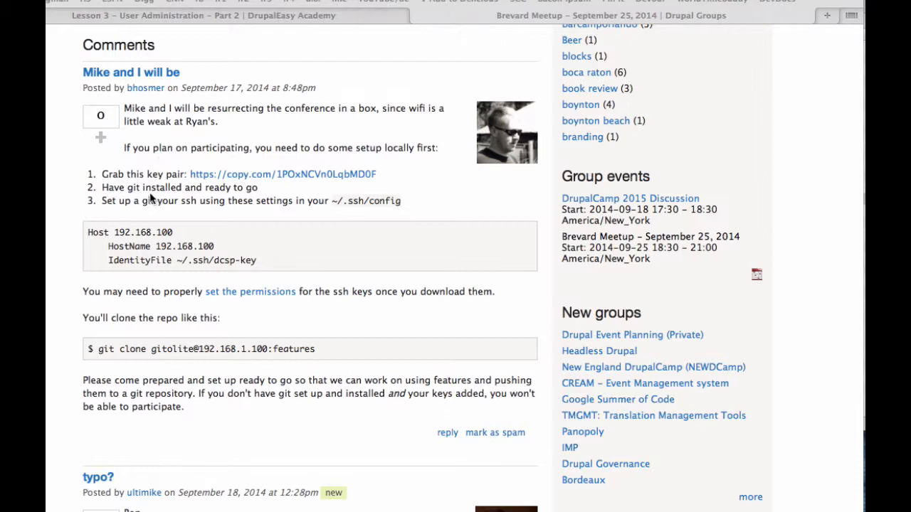
pyautogui.moveTo(117, 334)
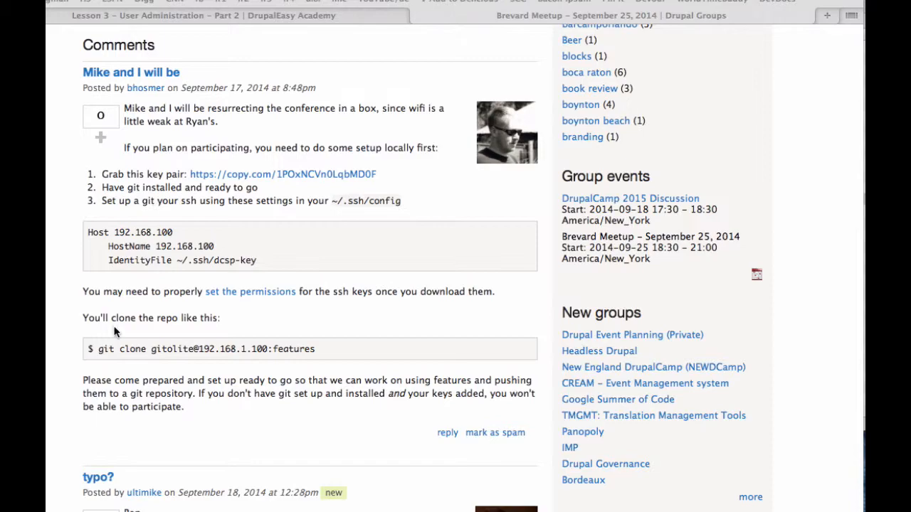
pyautogui.moveTo(410, 329)
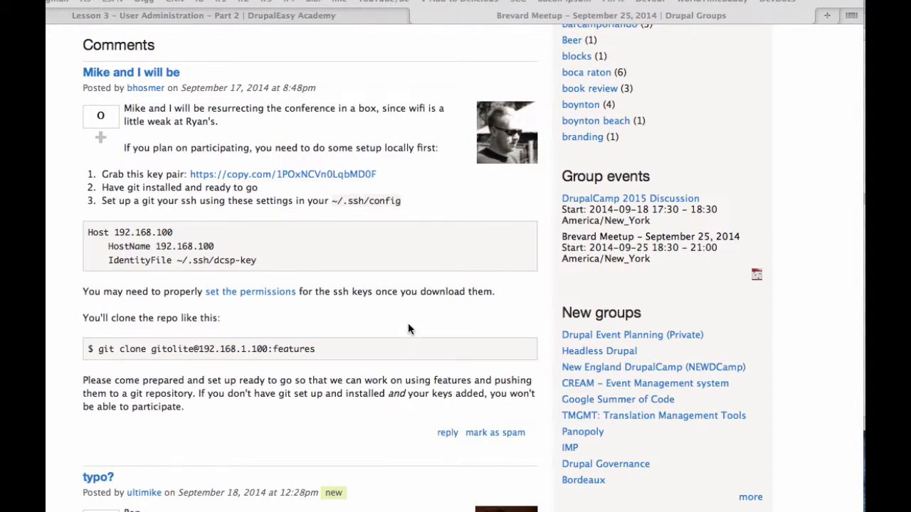
pyautogui.moveTo(375, 299)
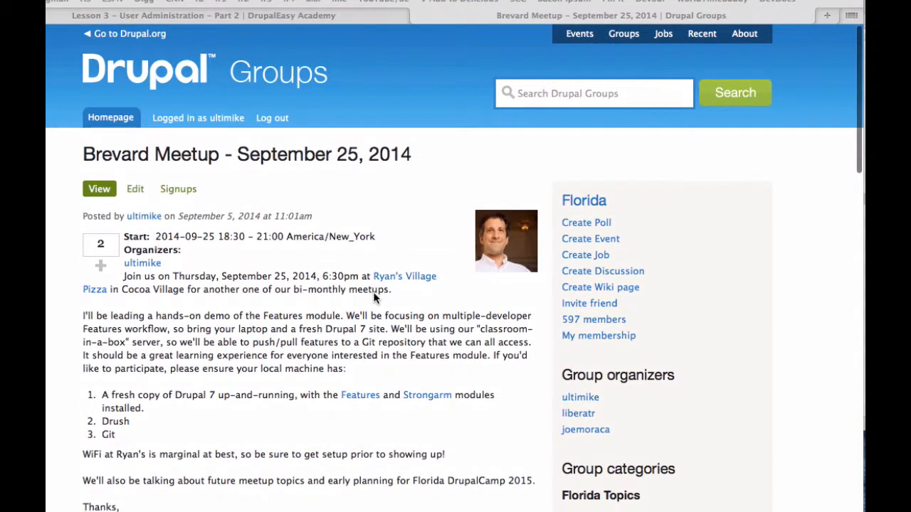
pyautogui.moveTo(239, 333)
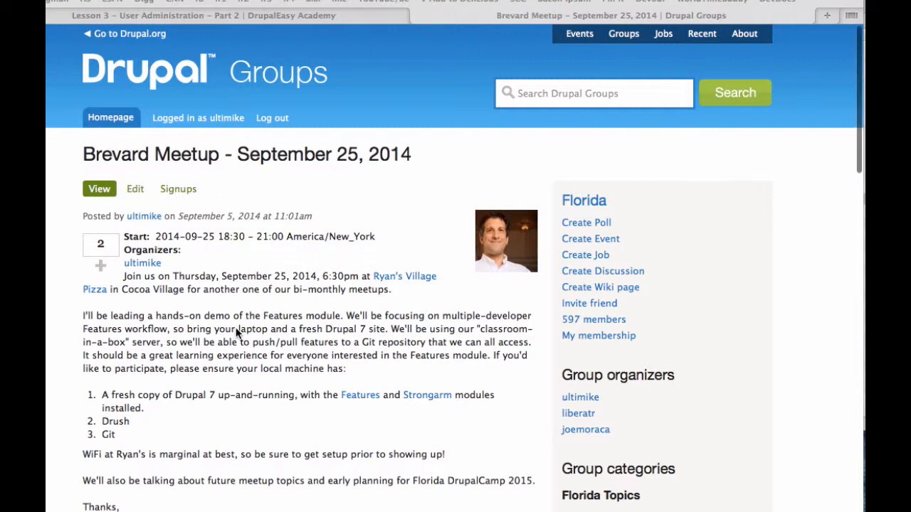
# Follow the meetup post's shared link to the dcsp-keys.tar.gz page on Copy.
pyautogui.scroll(-3)
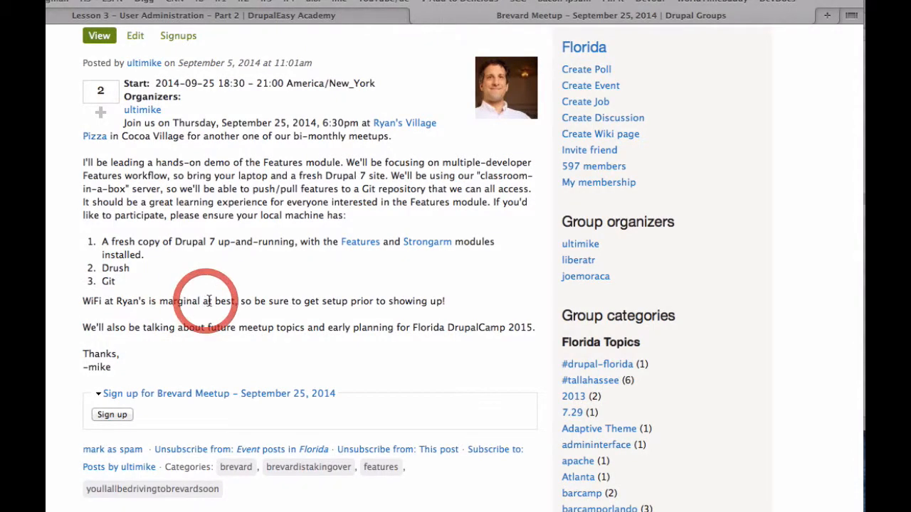
pyautogui.scroll(-3)
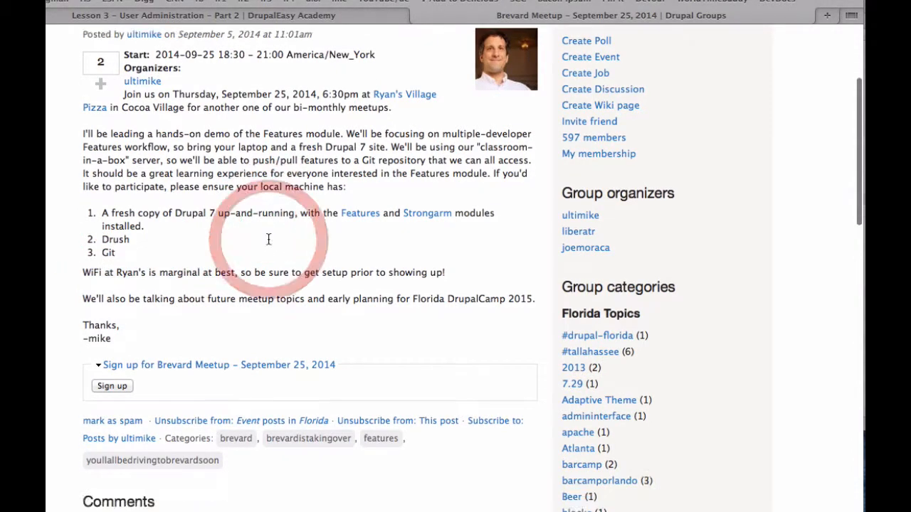
pyautogui.scroll(-3)
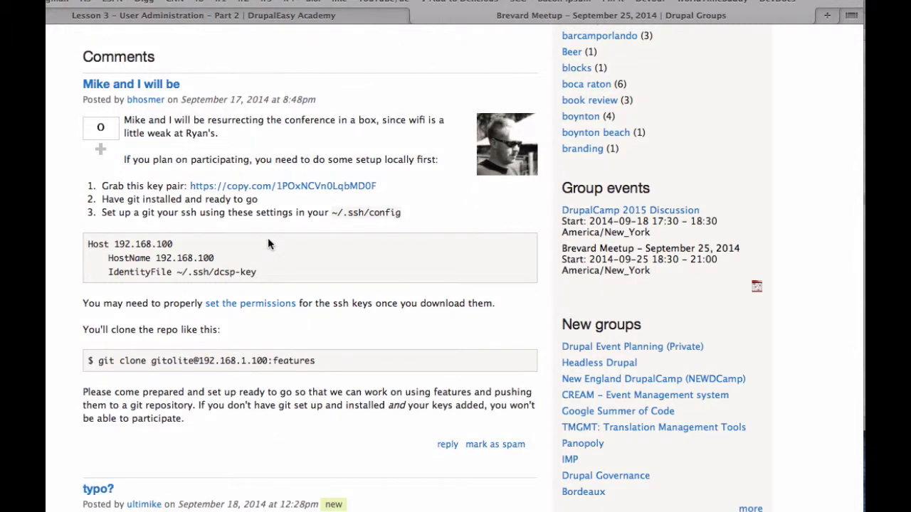
pyautogui.moveTo(192, 159)
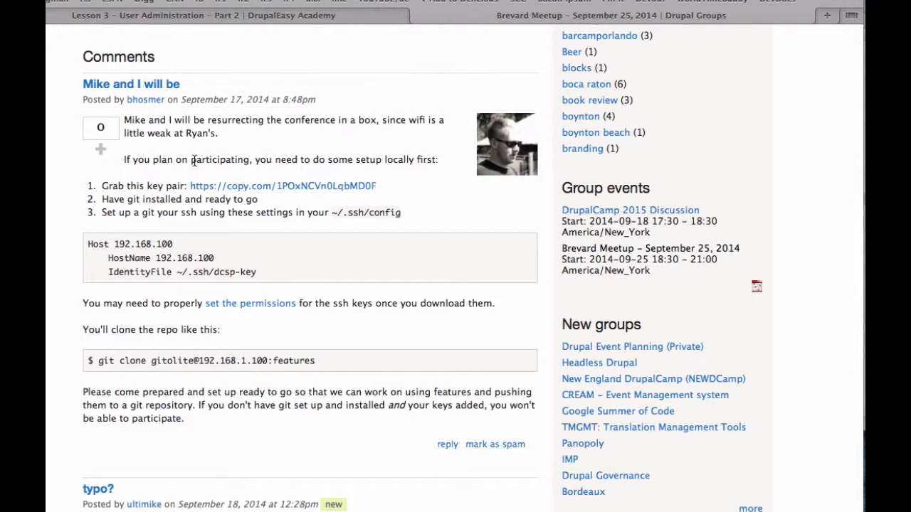
pyautogui.moveTo(155, 285)
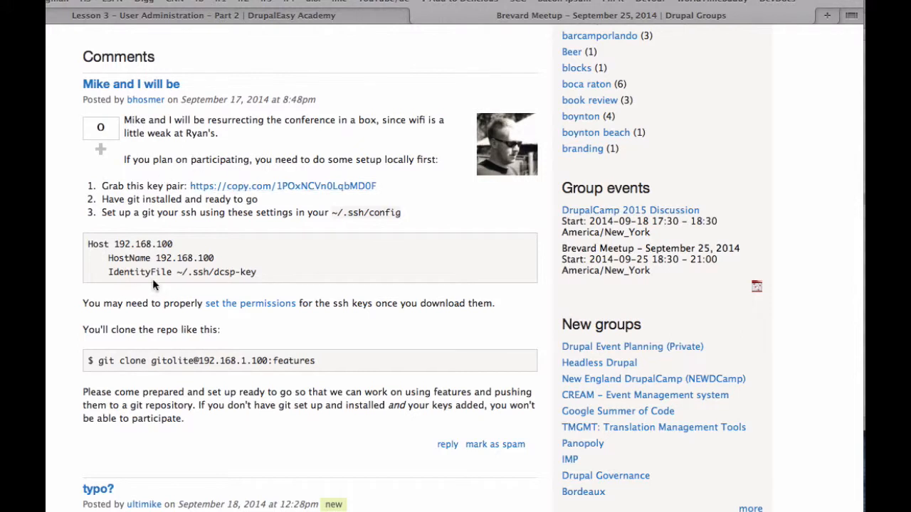
pyautogui.moveTo(299, 251)
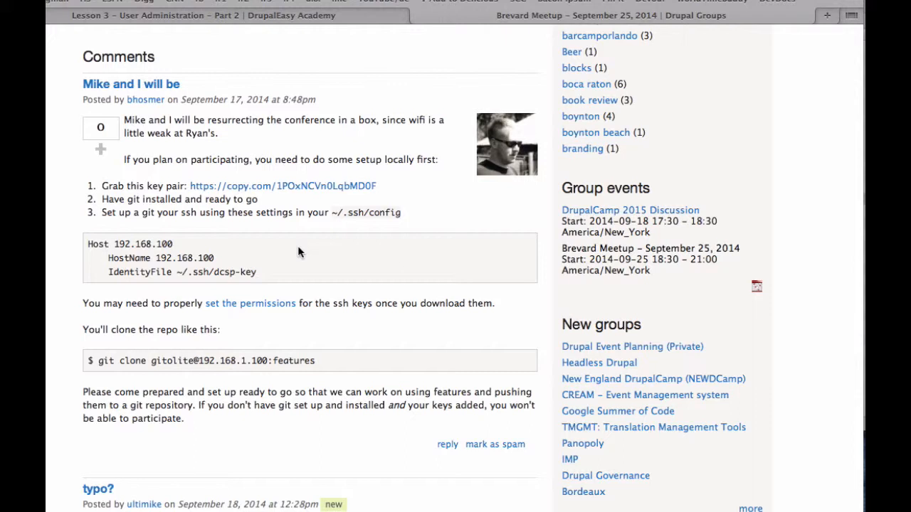
pyautogui.moveTo(145, 173)
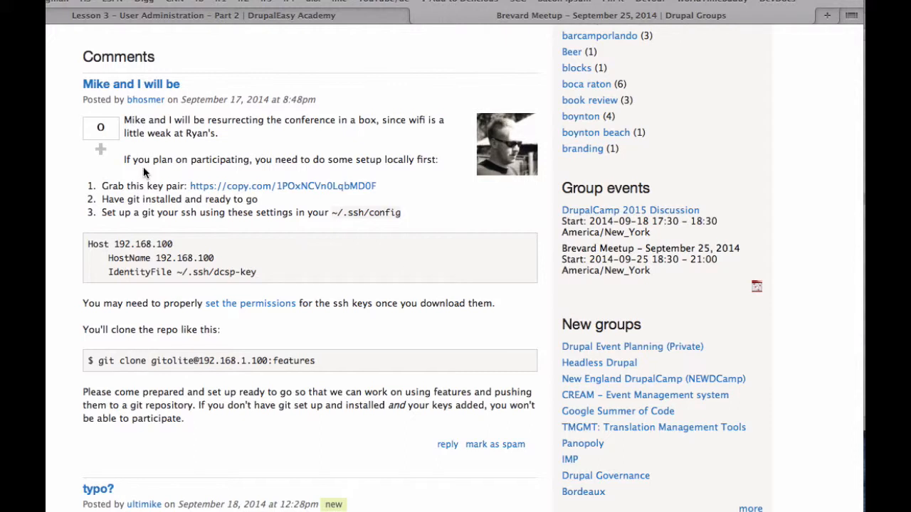
pyautogui.moveTo(150, 160)
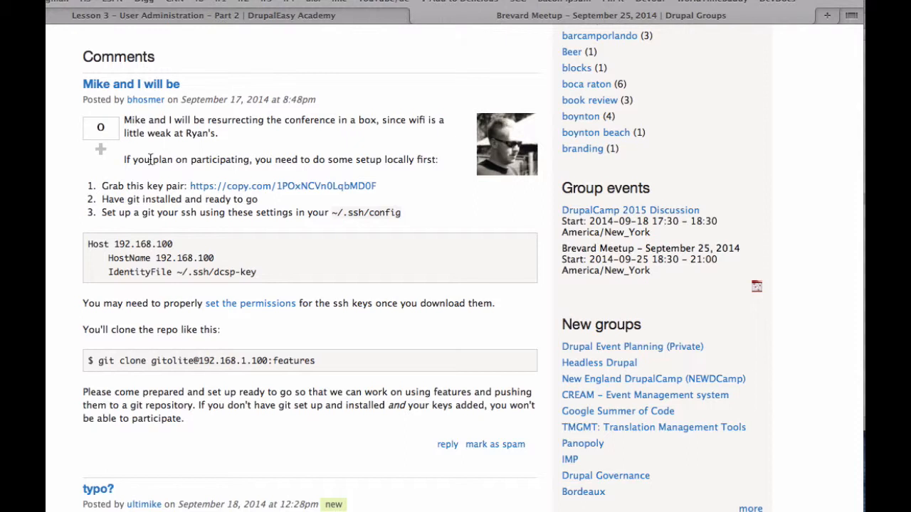
pyautogui.moveTo(229, 153)
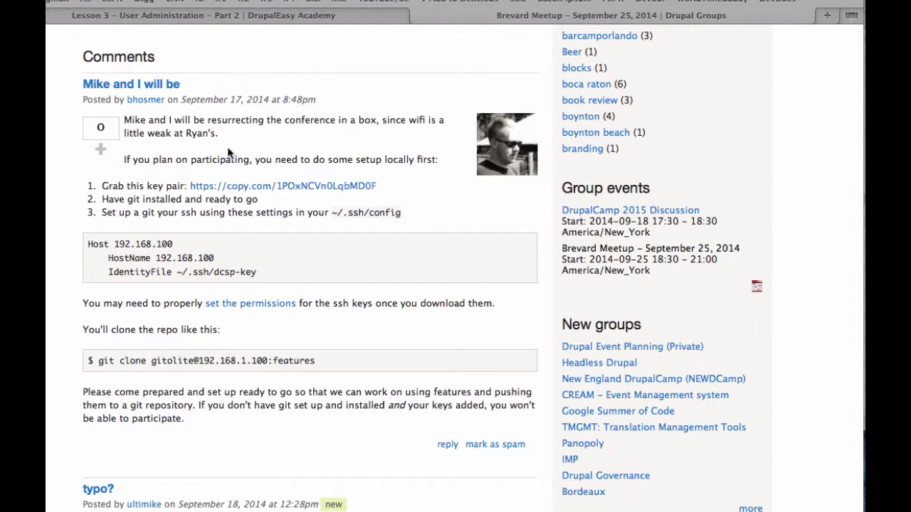
pyautogui.scroll(-3)
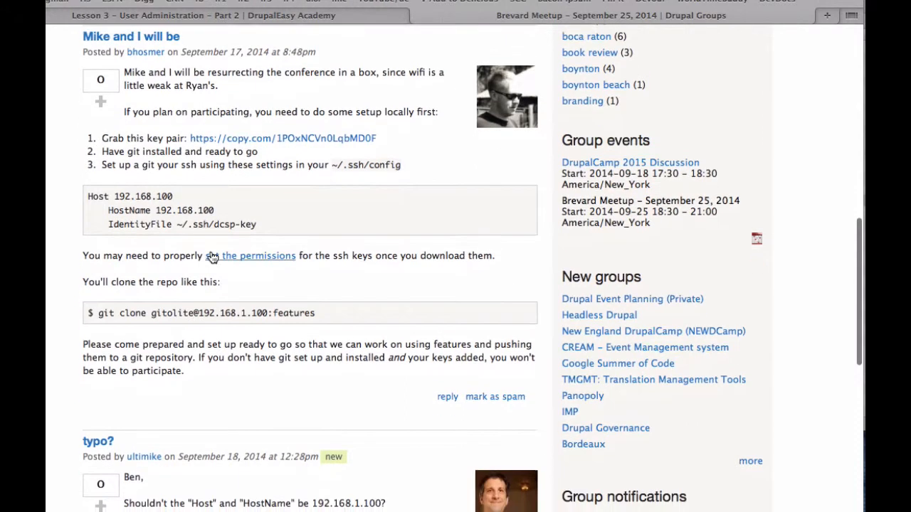
pyautogui.scroll(3)
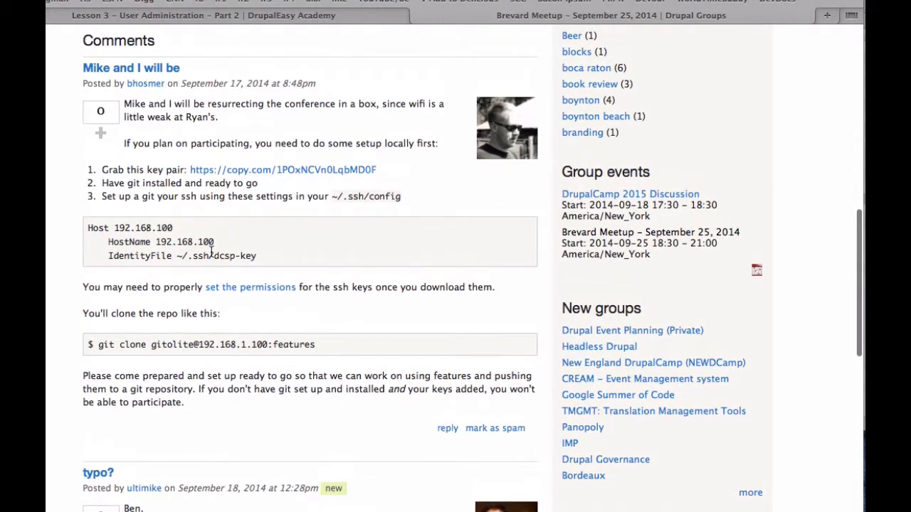
pyautogui.scroll(-3)
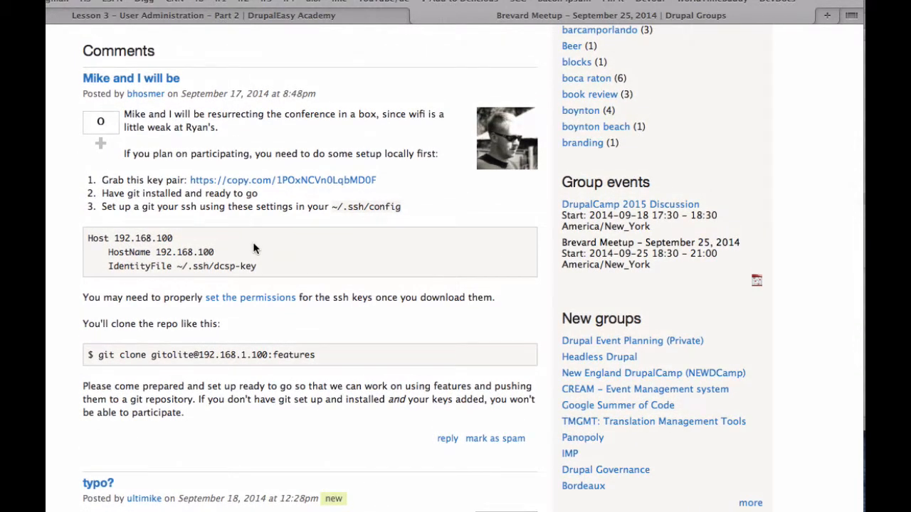
pyautogui.moveTo(191, 191)
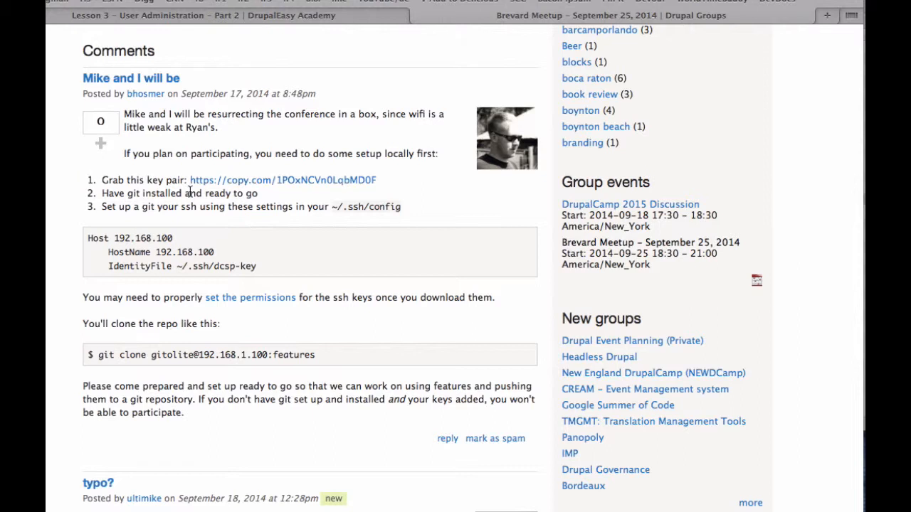
pyautogui.click(825, 14)
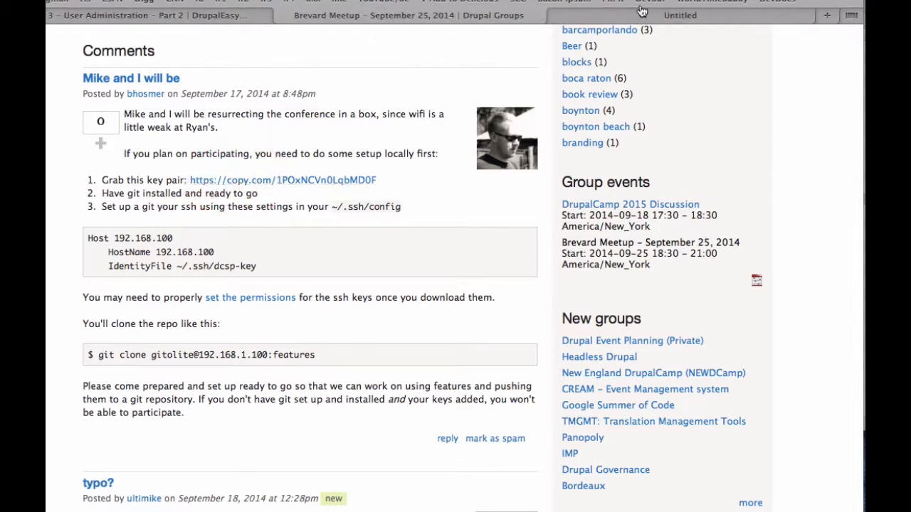
pyautogui.click(282, 179)
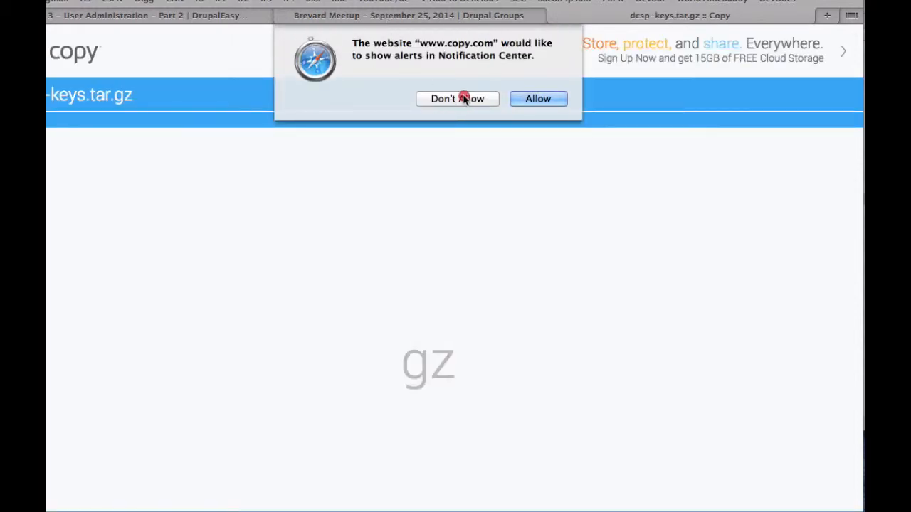
# Decline Copy's notification alerts and choose Download for dcsp-keys.tar.gz.
pyautogui.click(457, 98)
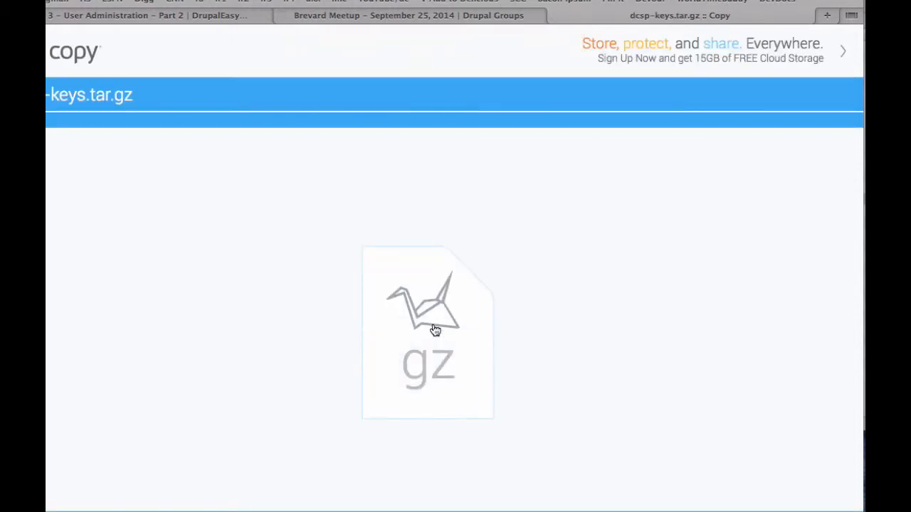
pyautogui.moveTo(427, 335)
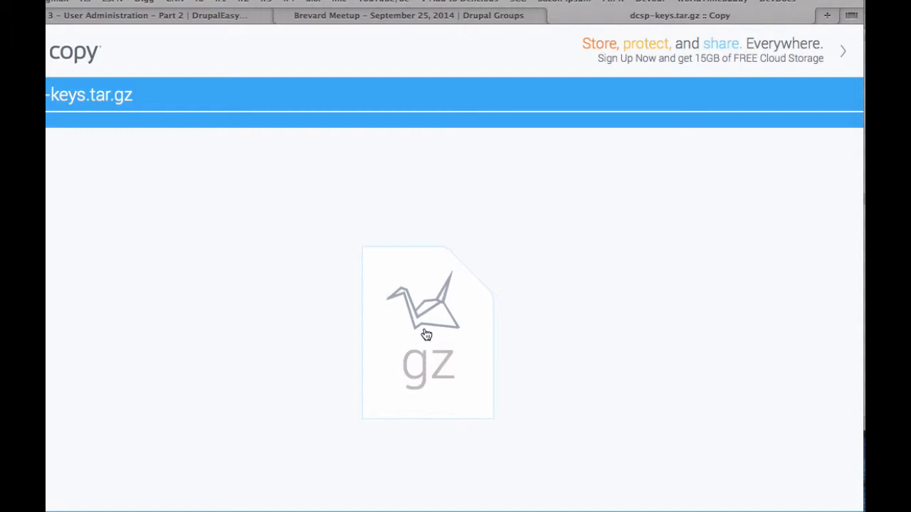
pyautogui.click(427, 333)
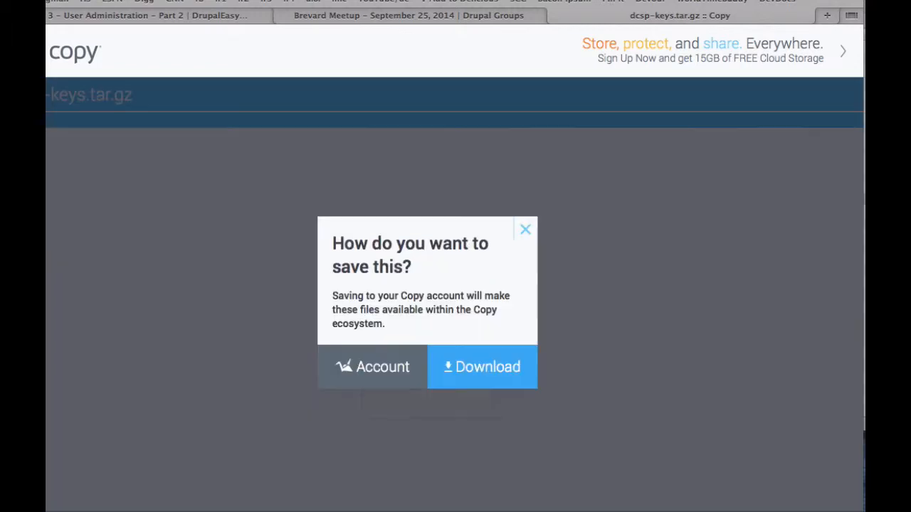
pyautogui.moveTo(476, 373)
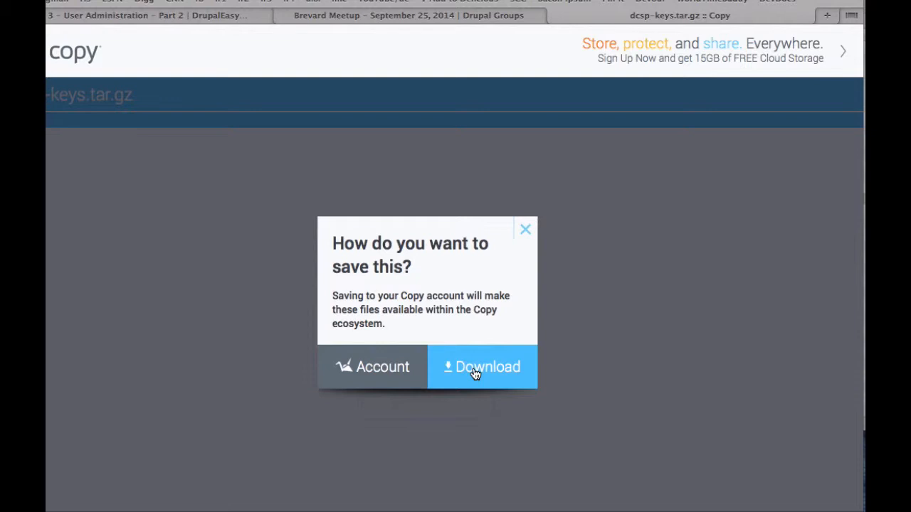
pyautogui.moveTo(376, 179)
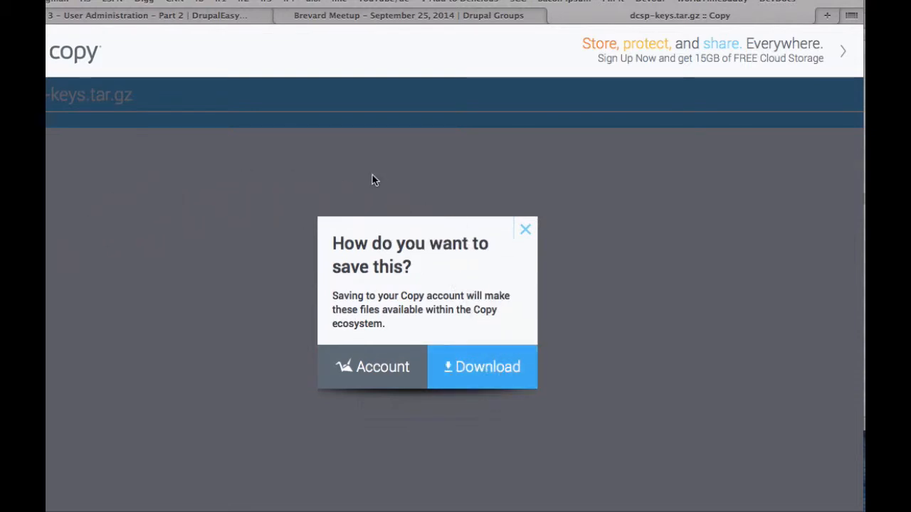
pyautogui.moveTo(555, 17)
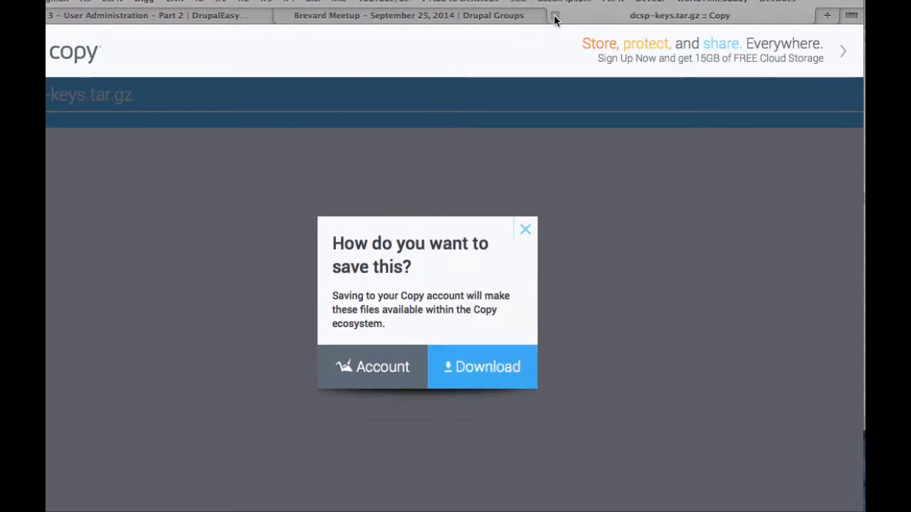
pyautogui.moveTo(556, 14)
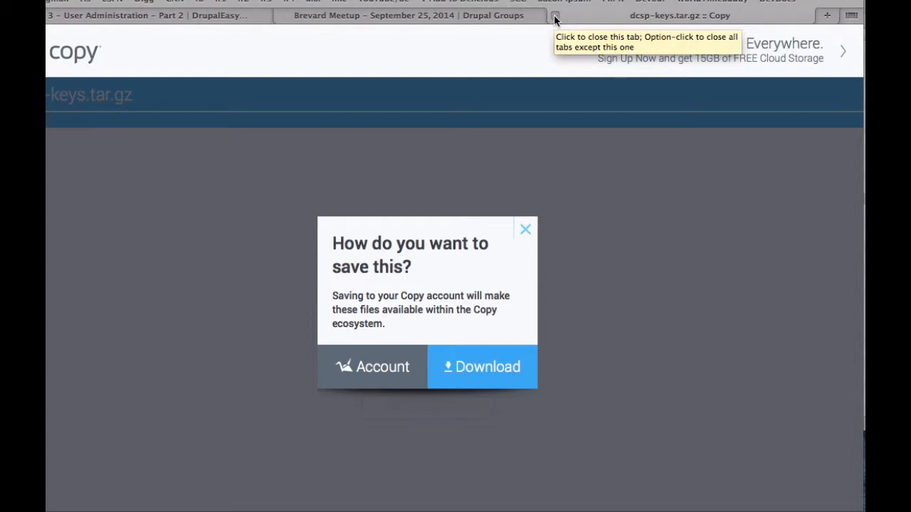
pyautogui.moveTo(555, 15)
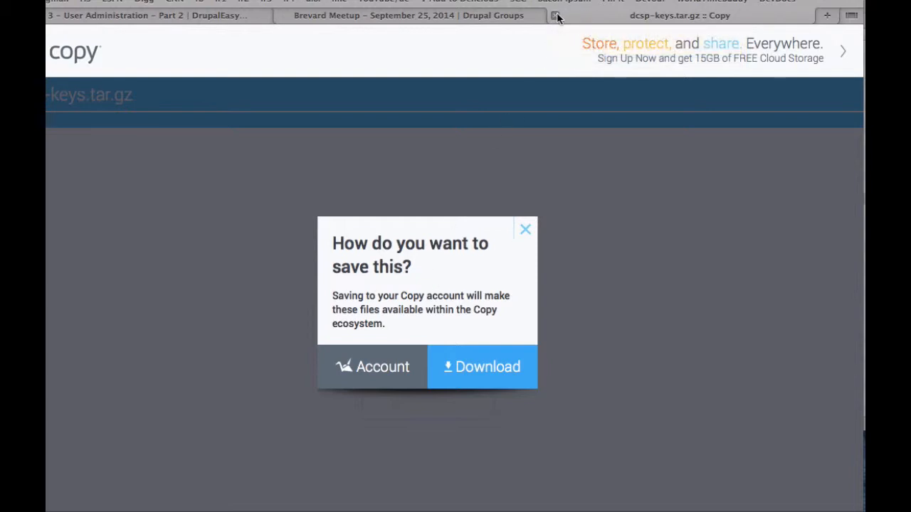
pyautogui.moveTo(555, 16)
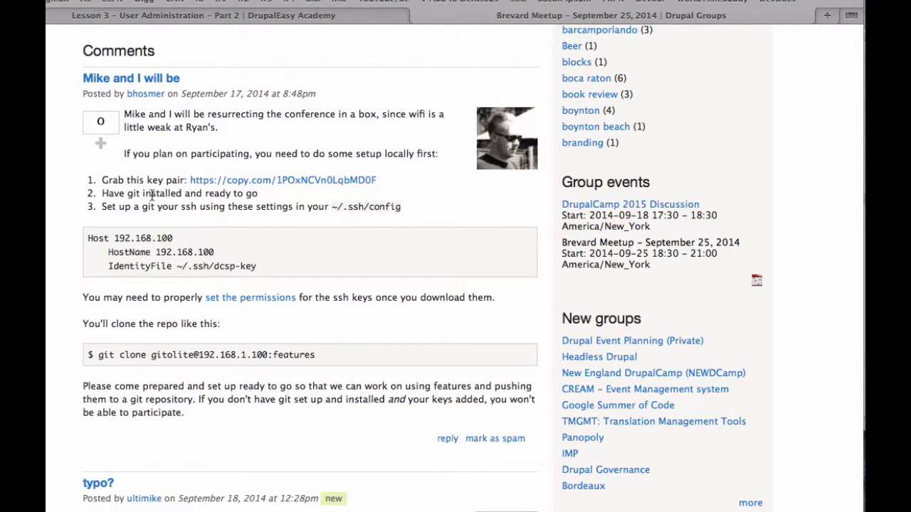
pyautogui.moveTo(146, 200)
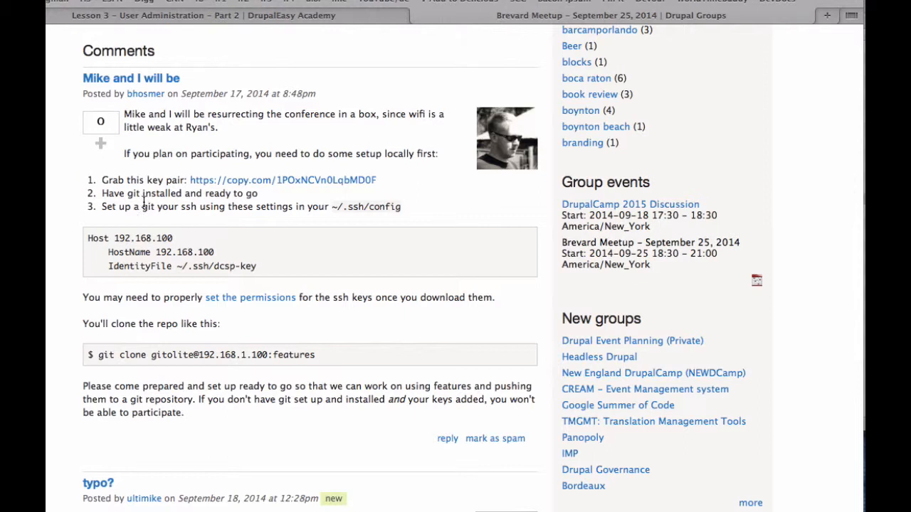
pyautogui.moveTo(190, 205)
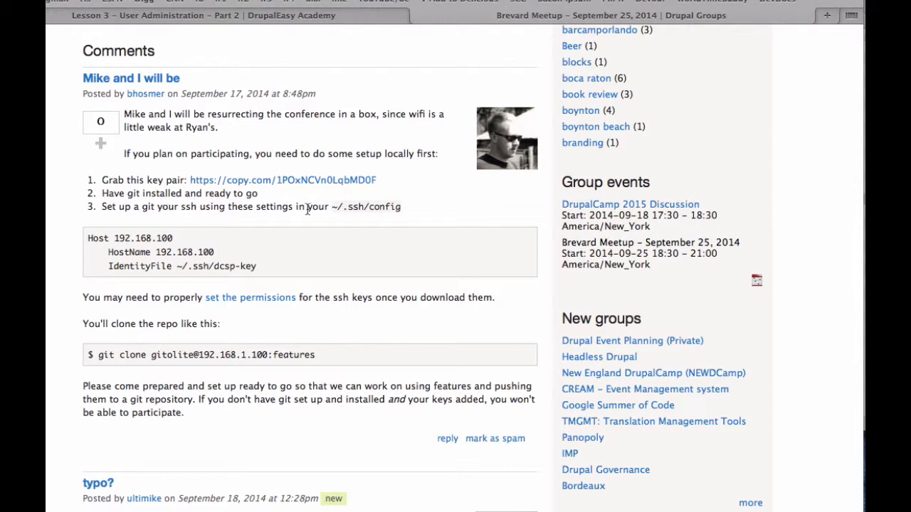
pyautogui.moveTo(342, 208)
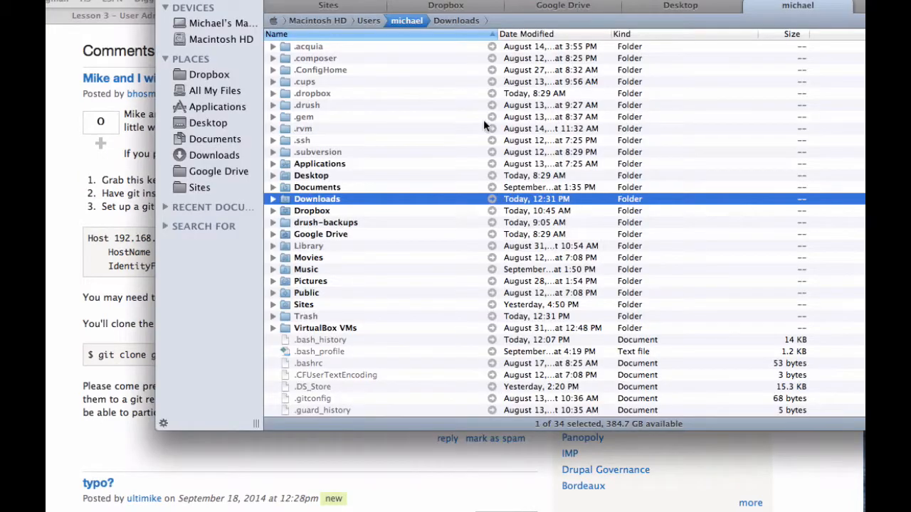
pyautogui.moveTo(476, 9)
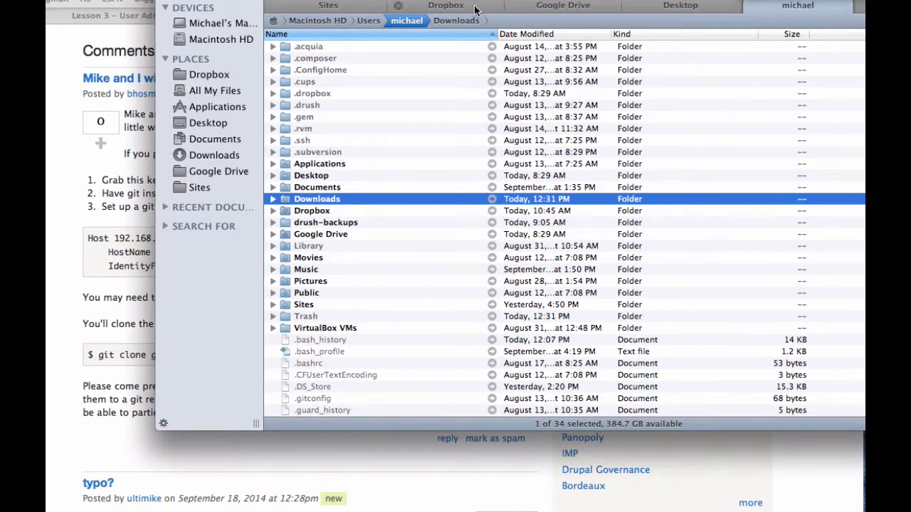
# Locate the extracted dcsp-keys folder in Downloads and reveal dcsp-key and dcsp-key.pub.
pyautogui.click(208, 123)
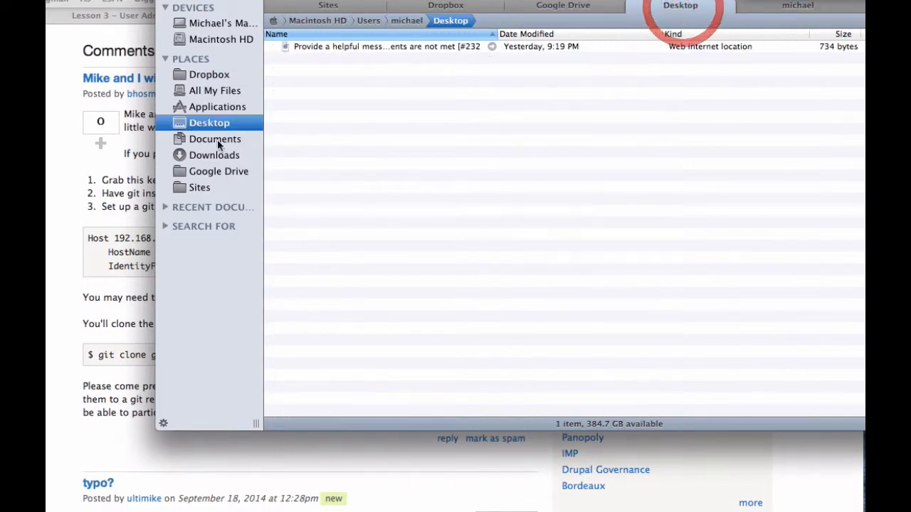
pyautogui.click(214, 155)
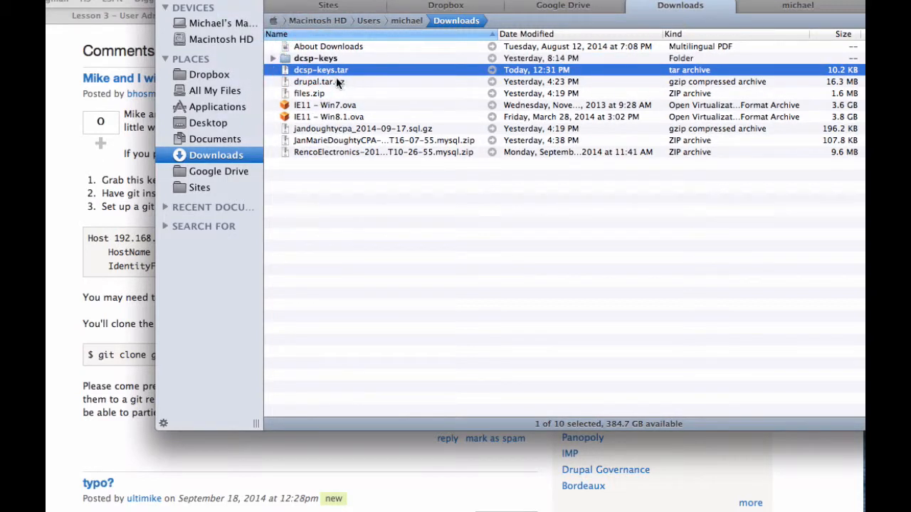
pyautogui.click(273, 57)
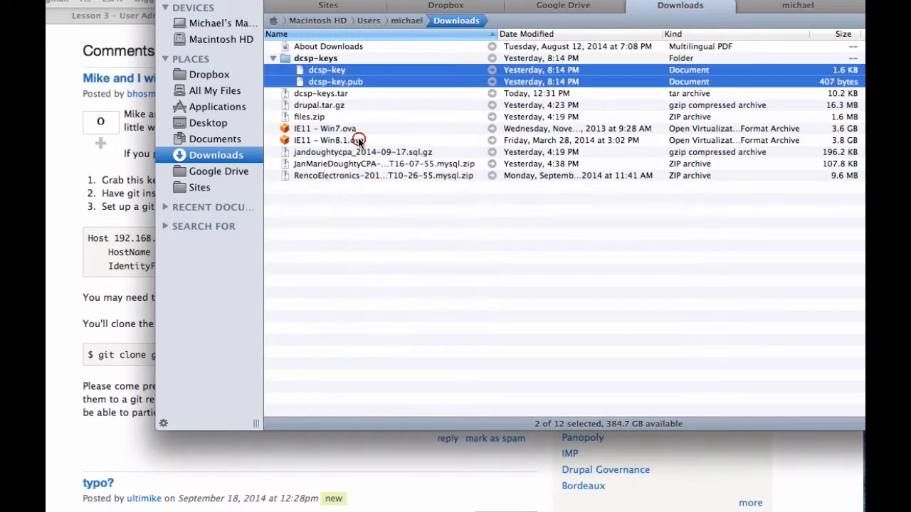
# Paste dcsp-key and dcsp-key.pub into the hidden ~/.ssh folder in the home directory.
pyautogui.click(408, 20)
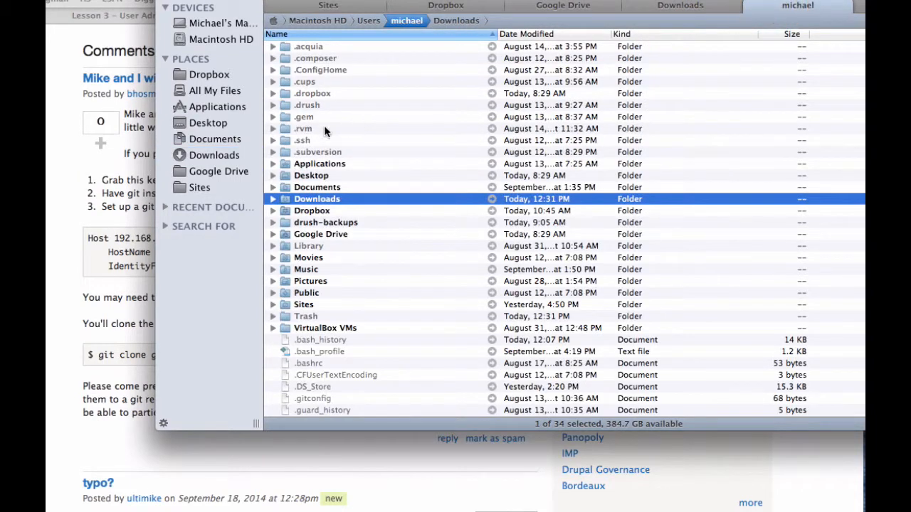
pyautogui.rightClick(342, 176)
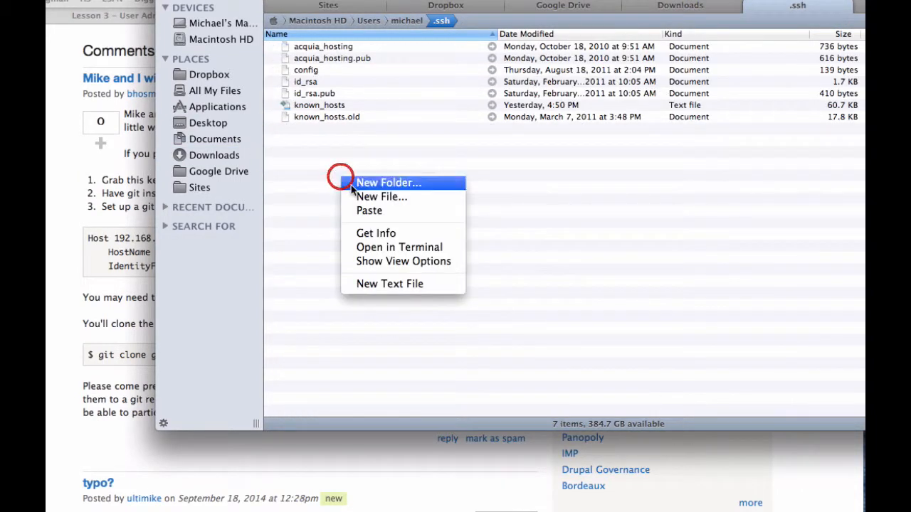
pyautogui.click(370, 211)
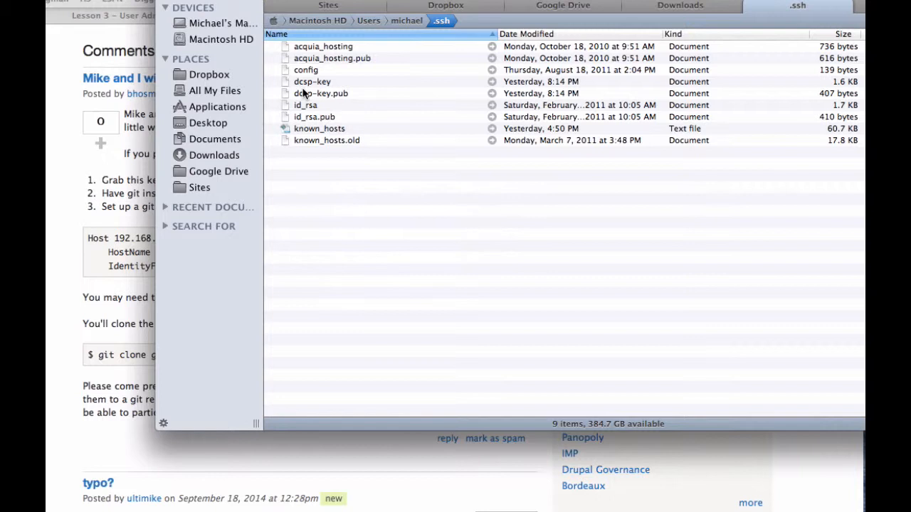
pyautogui.click(311, 82)
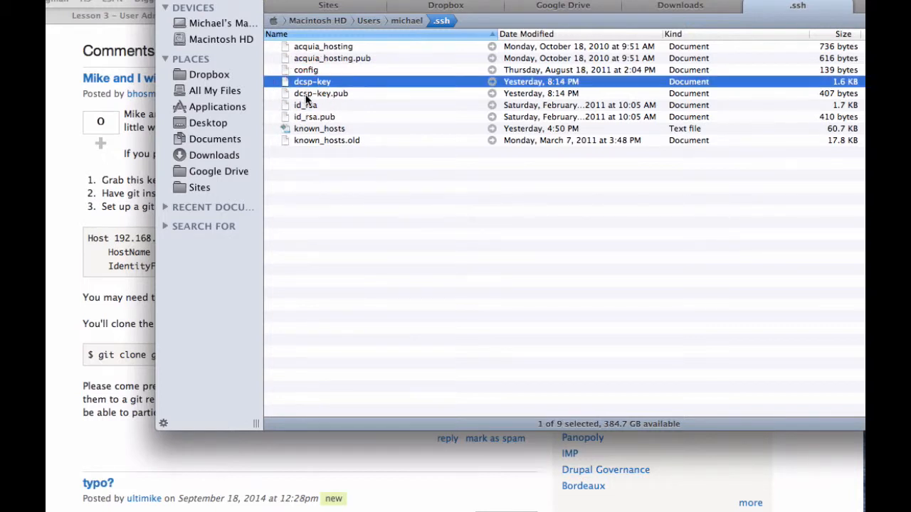
pyautogui.moveTo(343, 100)
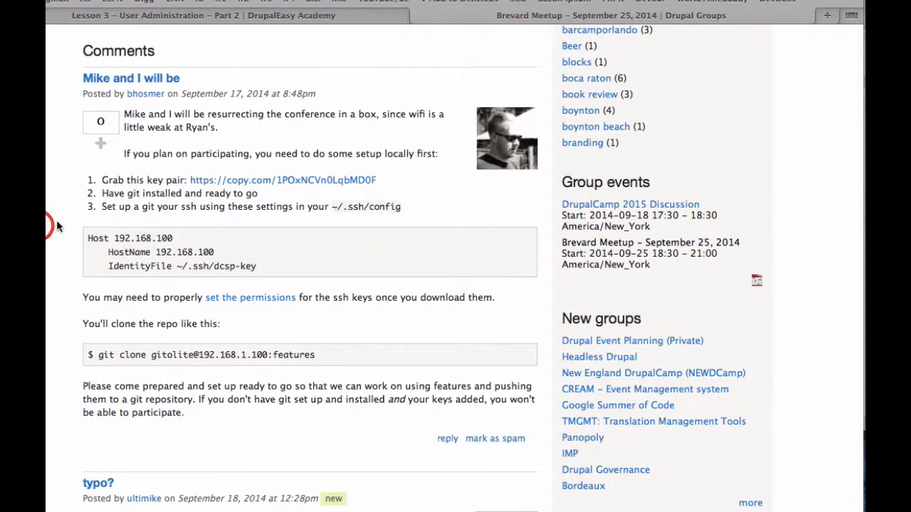
pyautogui.moveTo(121, 196)
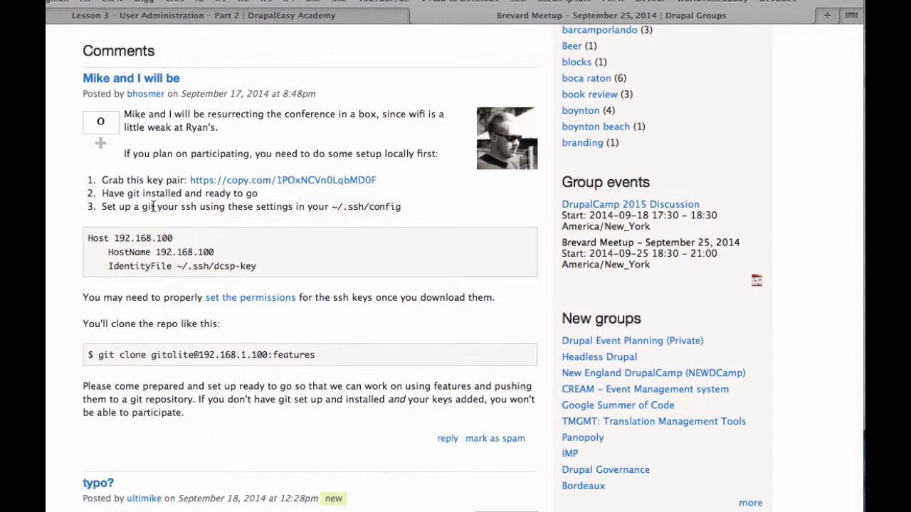
pyautogui.moveTo(240, 208)
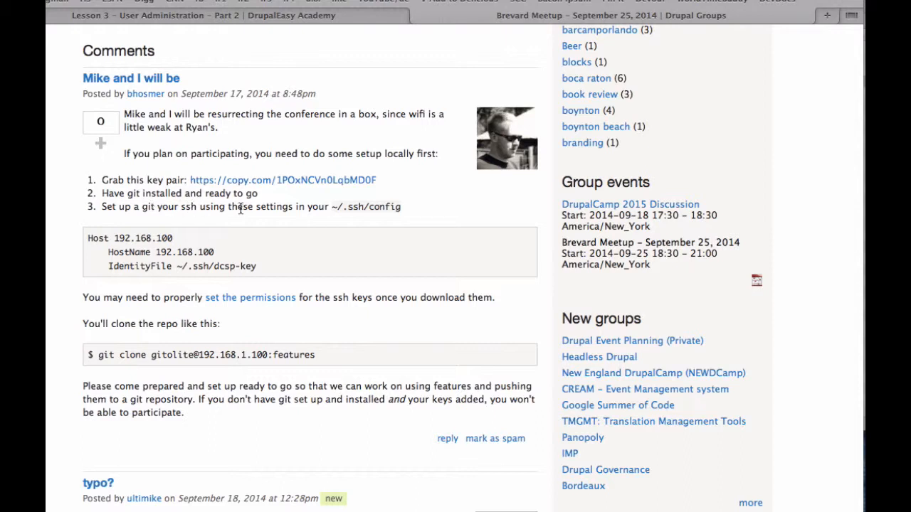
pyautogui.moveTo(286, 207)
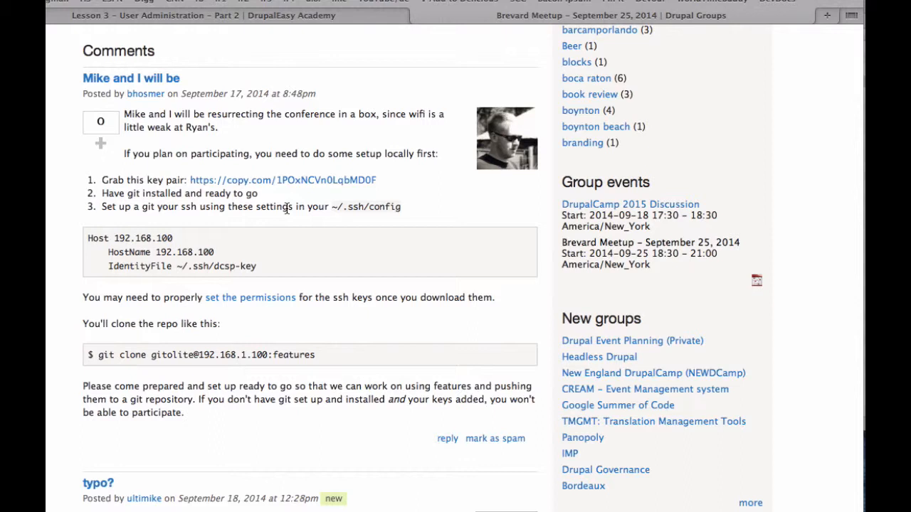
pyautogui.moveTo(267, 208)
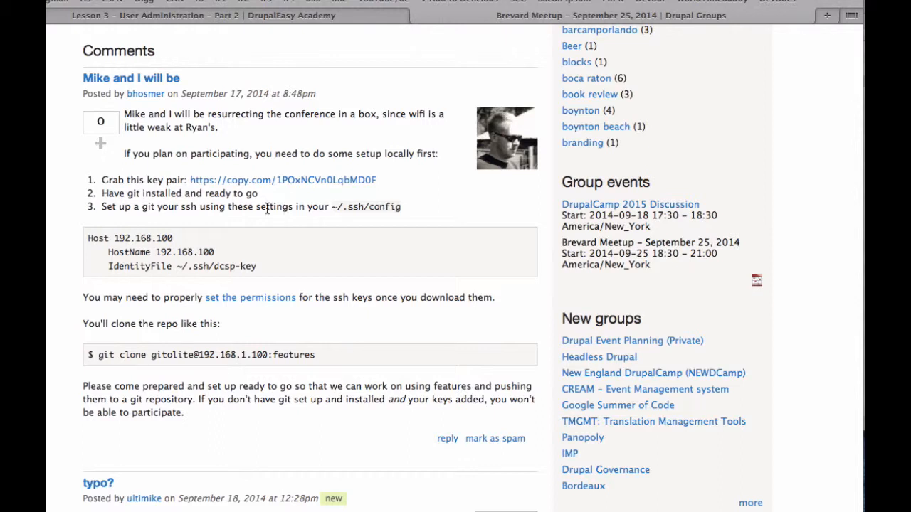
pyautogui.moveTo(176, 242)
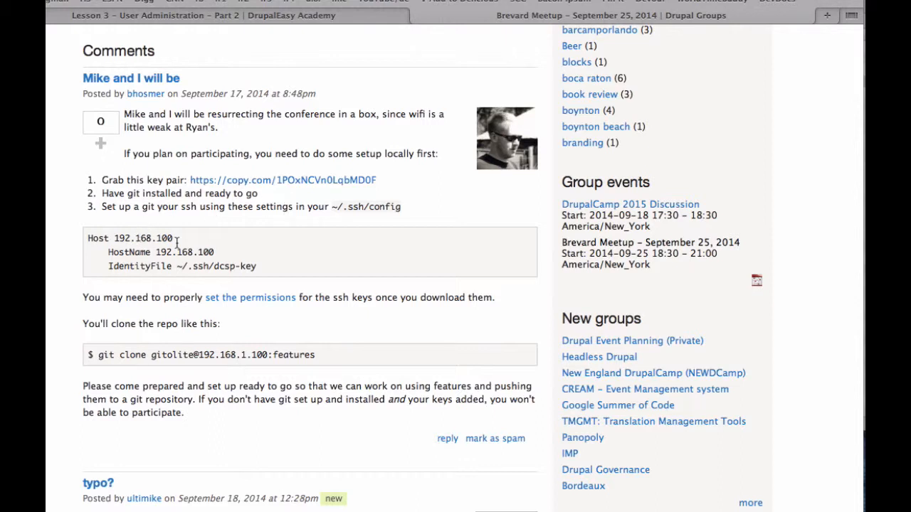
pyautogui.moveTo(276, 177)
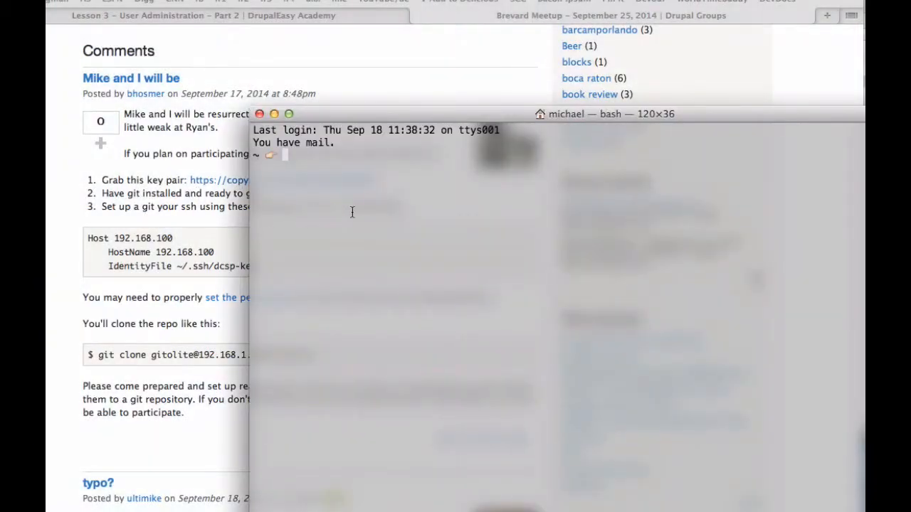
# Change into ~/.ssh and open its config file in the pico/nano editor.
pyautogui.write('cd .ssh')
pyautogui.write('ls')
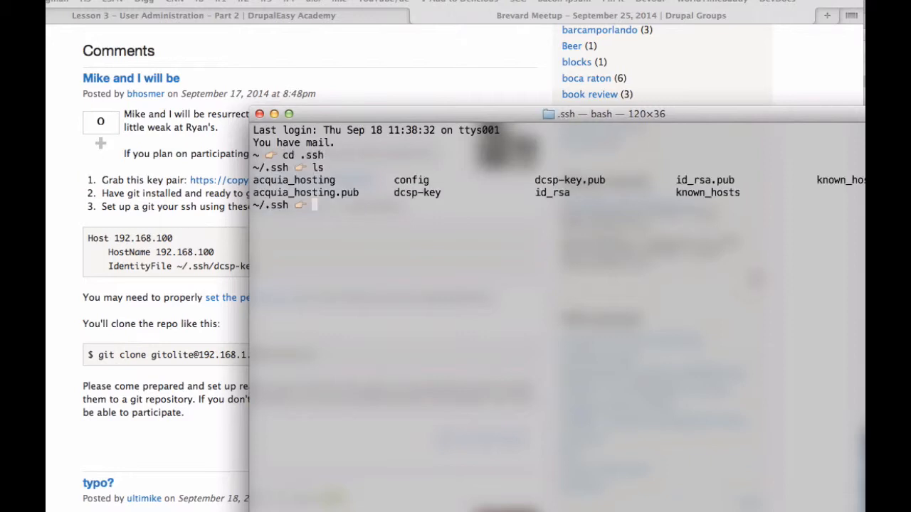
pyautogui.write('pico con')
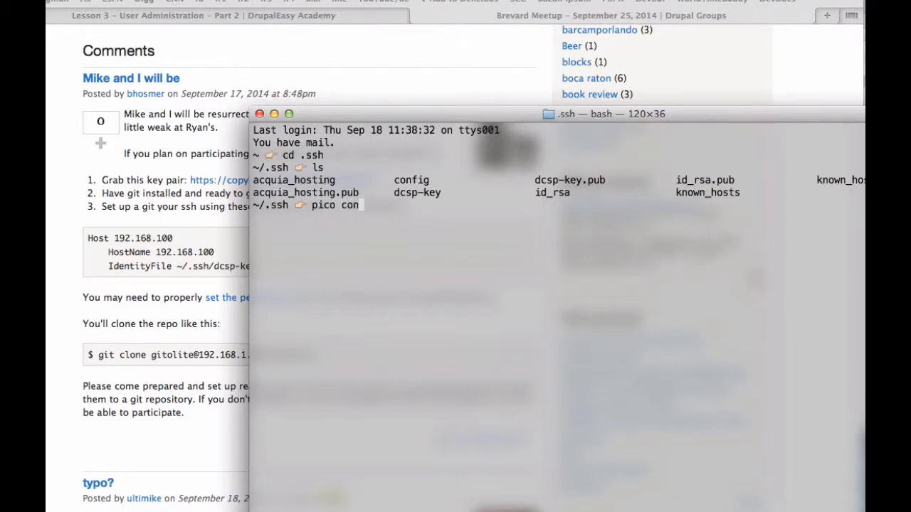
pyautogui.press('Return')
pyautogui.write('Host 192.')
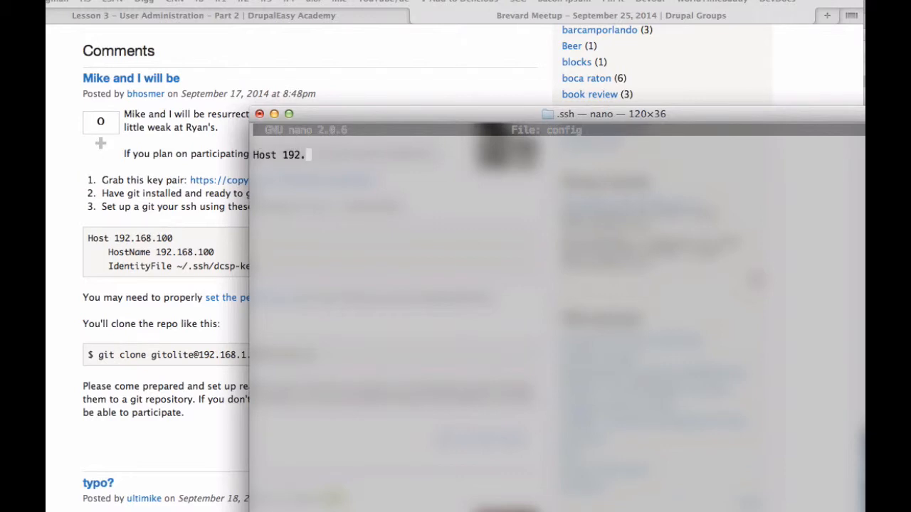
# Finish the Host 192.168.1.100 line and add HostName 192.168.1.100 beneath it.
pyautogui.write('168.')
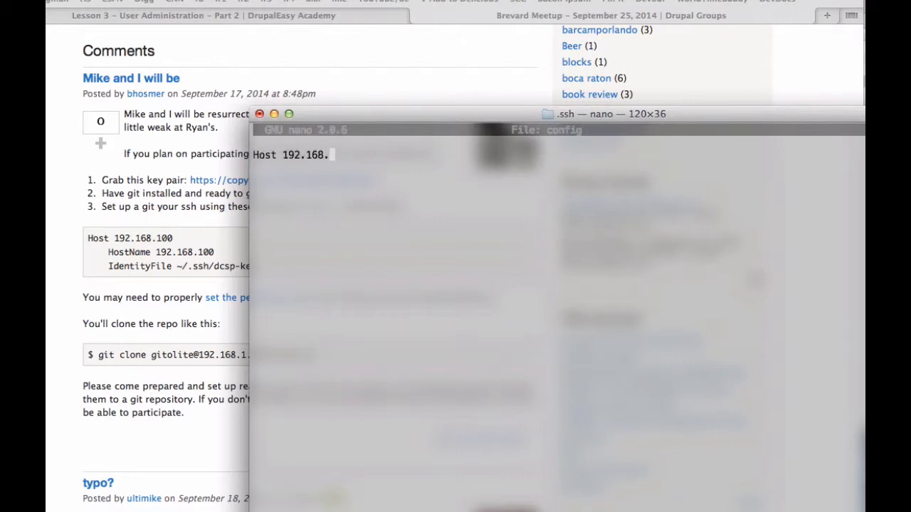
pyautogui.write('1.100')
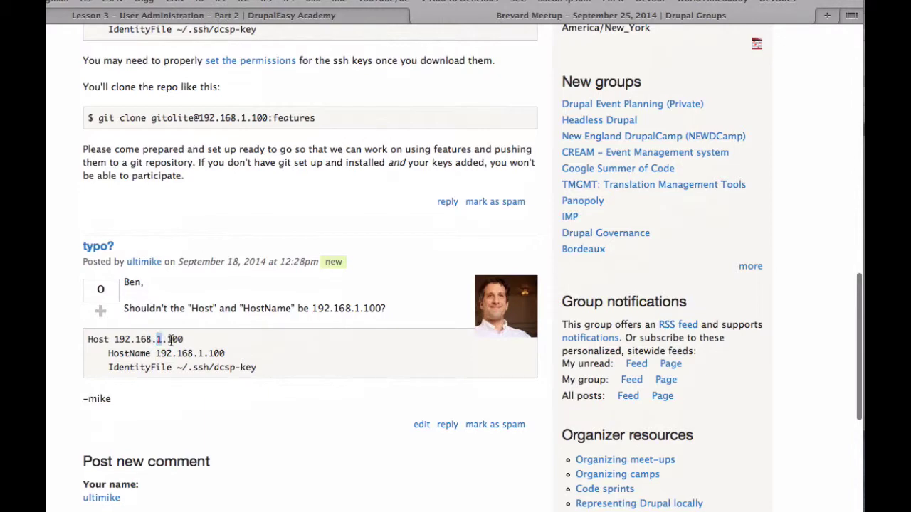
pyautogui.scroll(3)
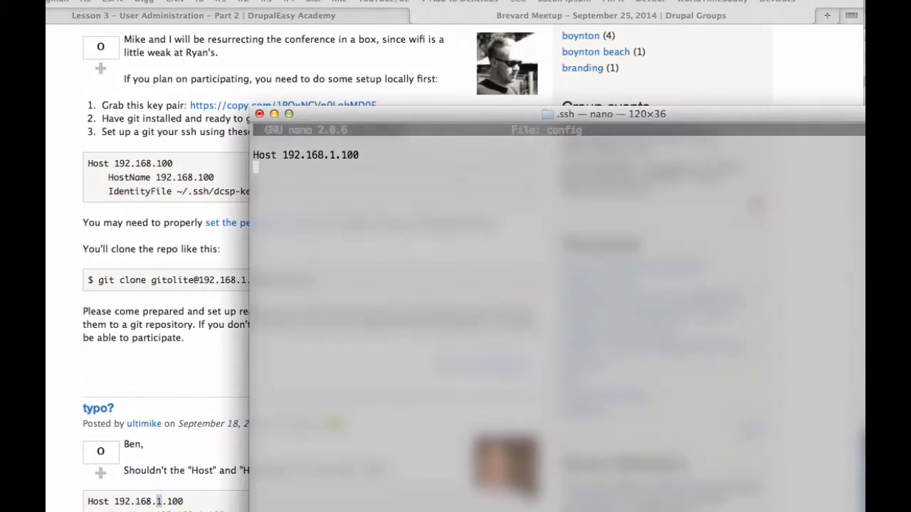
pyautogui.write('HostName')
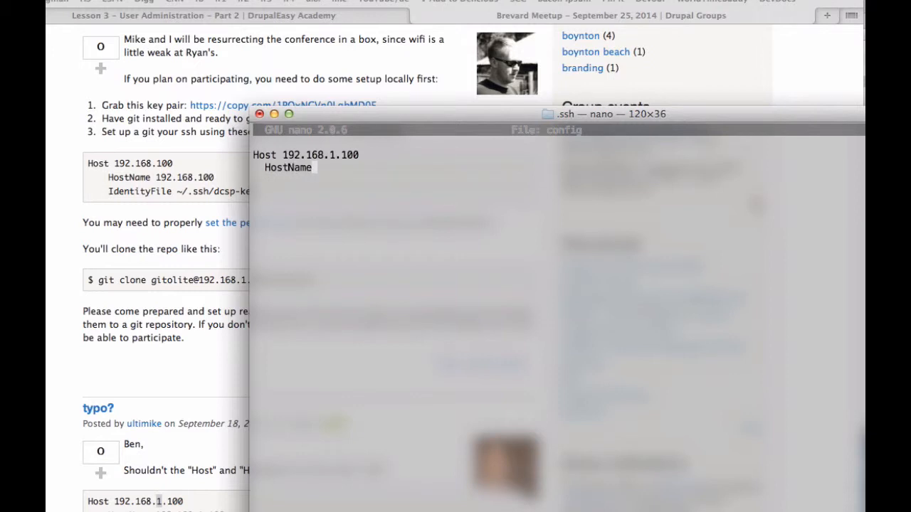
pyautogui.write('192.1')
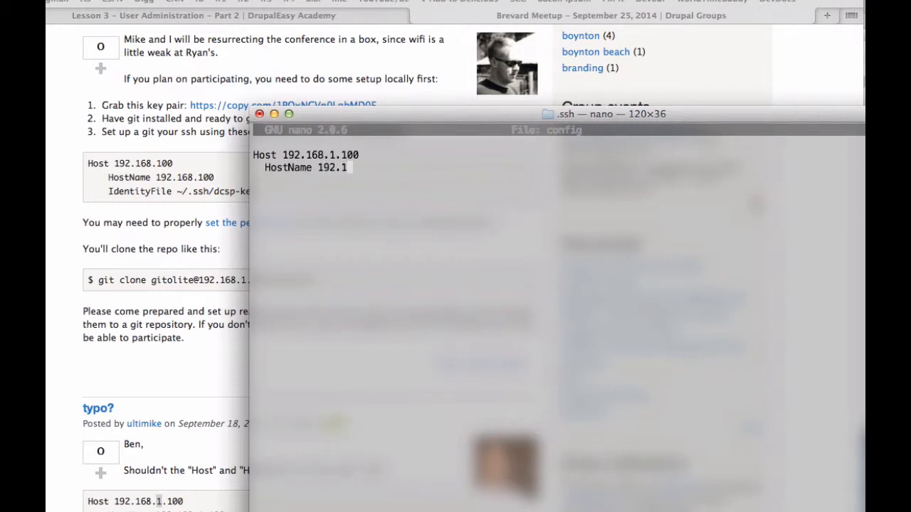
pyautogui.write('68.1.100')
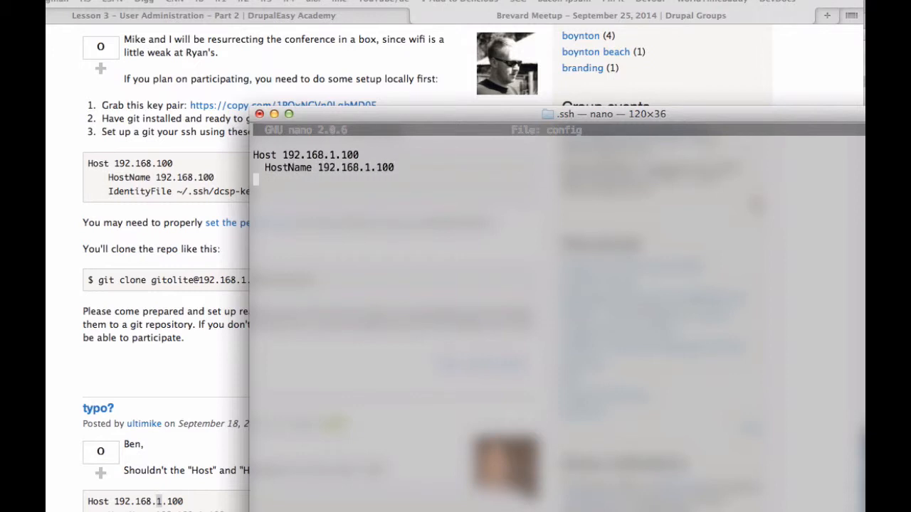
# Add the IdentityFile ~/.ssh/dcsp-key line to complete the config block.
pyautogui.write('Idenfi')
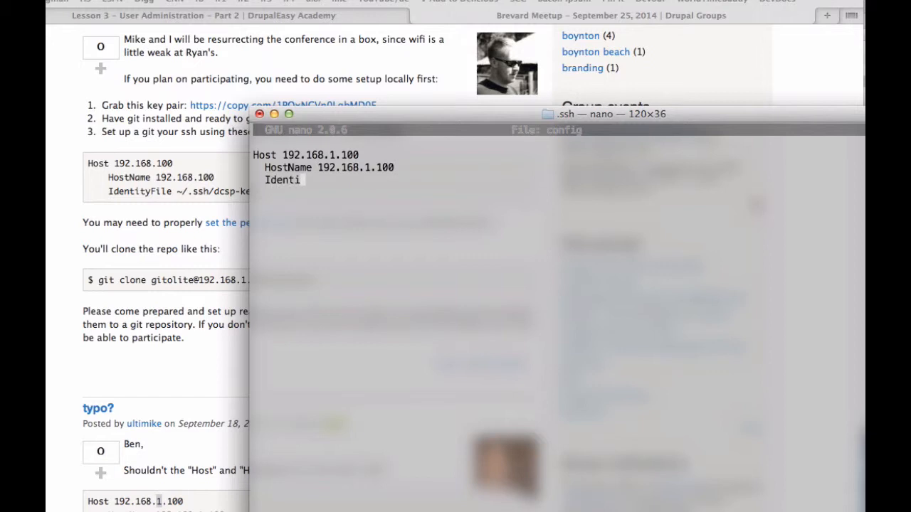
pyautogui.write('tyFile ~')
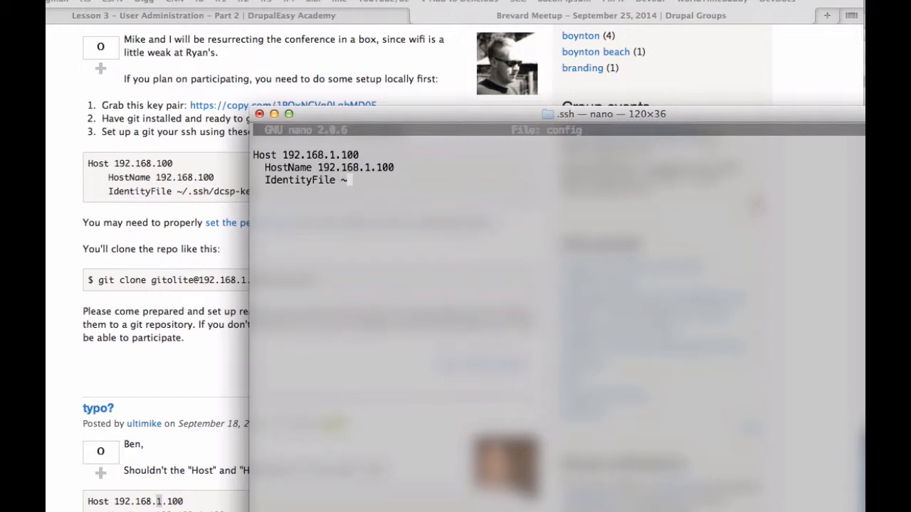
pyautogui.write('/.ssh')
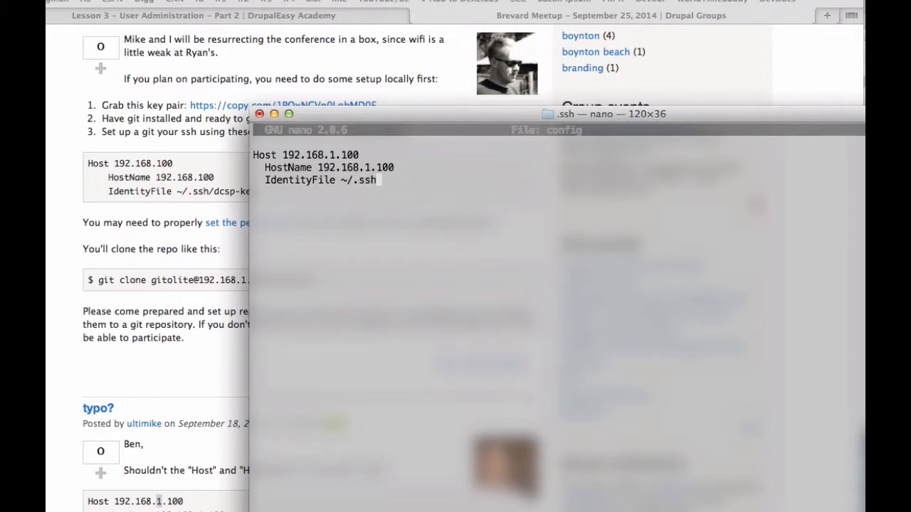
pyautogui.write('/dcsp-key')
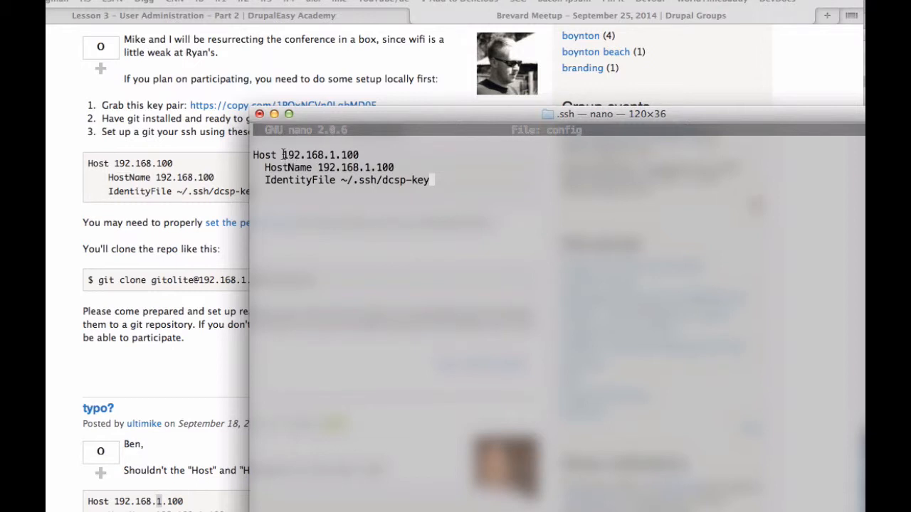
pyautogui.doubleClick(319, 154)
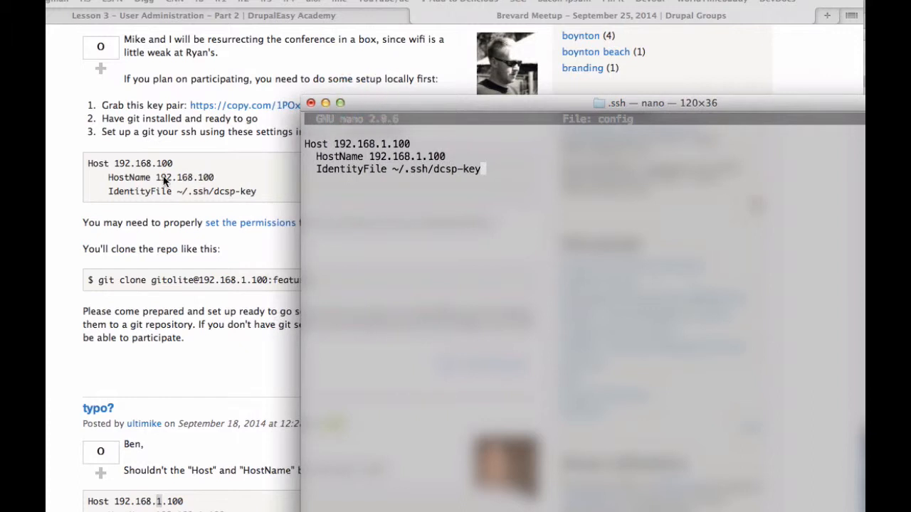
pyautogui.moveTo(198, 181)
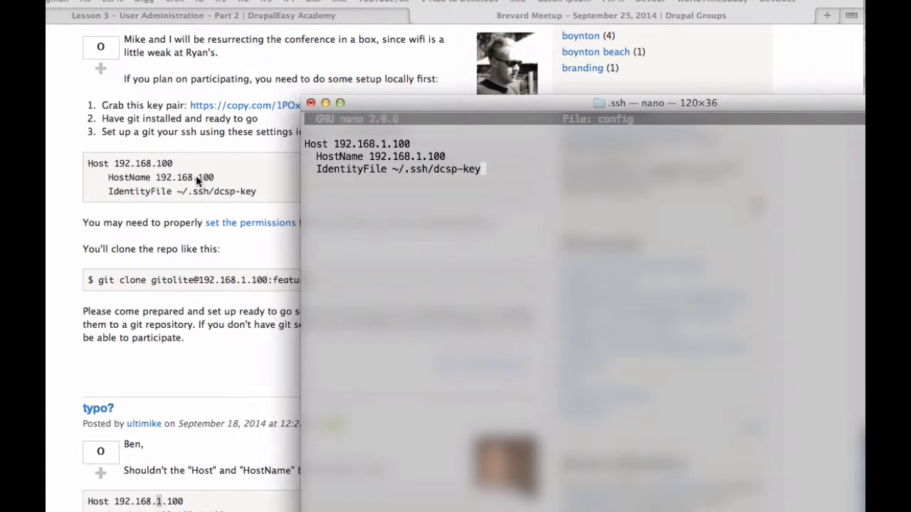
pyautogui.moveTo(378, 200)
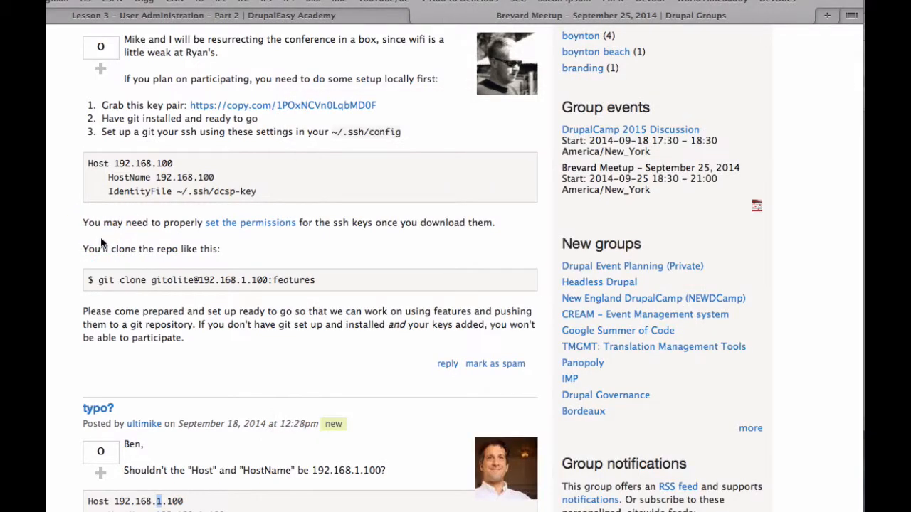
pyautogui.moveTo(235, 228)
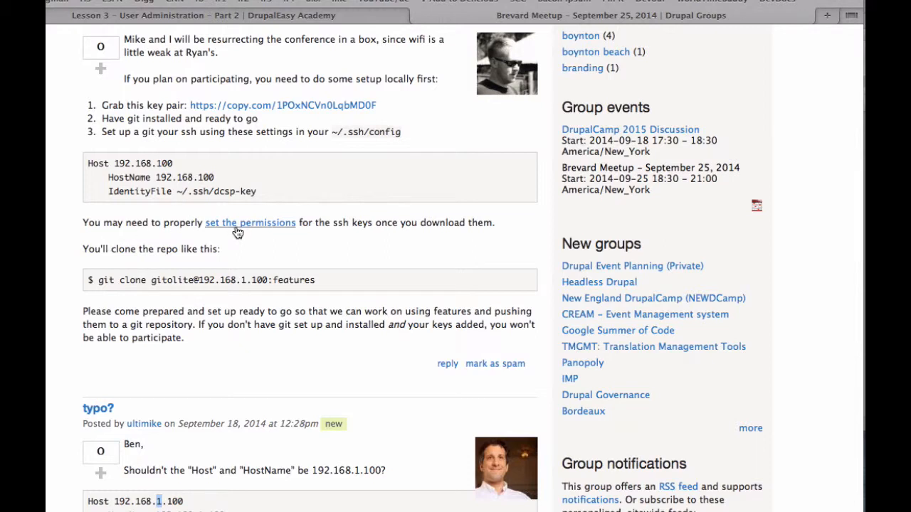
# Follow the 'set the permissions' link to the Super User question on .ssh private key permissions.
pyautogui.click(251, 222)
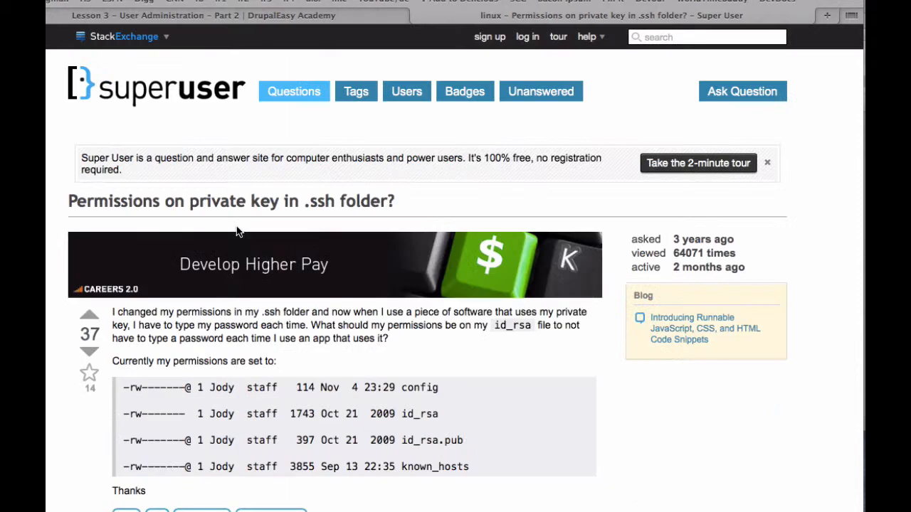
# Read the top answer on .ssh key permissions, then return to the Drupal Groups meetup post.
pyautogui.scroll(-3)
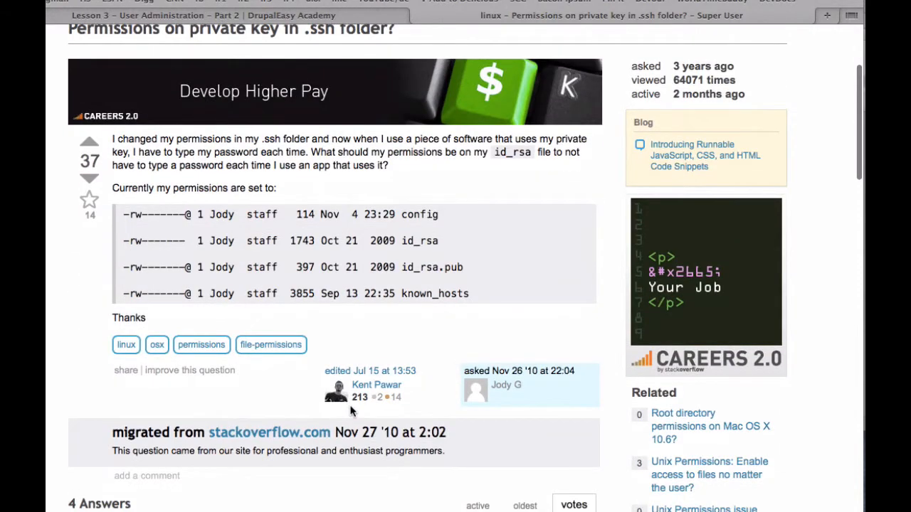
pyautogui.scroll(-3)
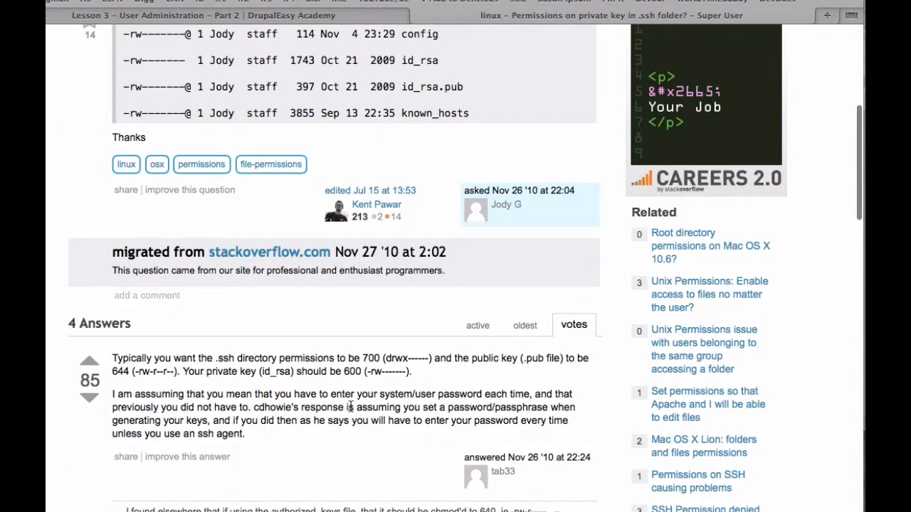
pyautogui.scroll(-3)
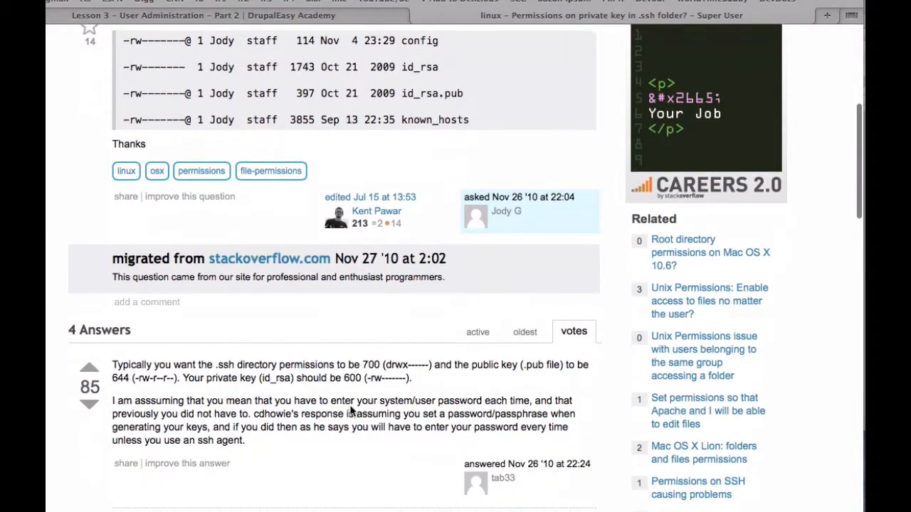
pyautogui.scroll(-3)
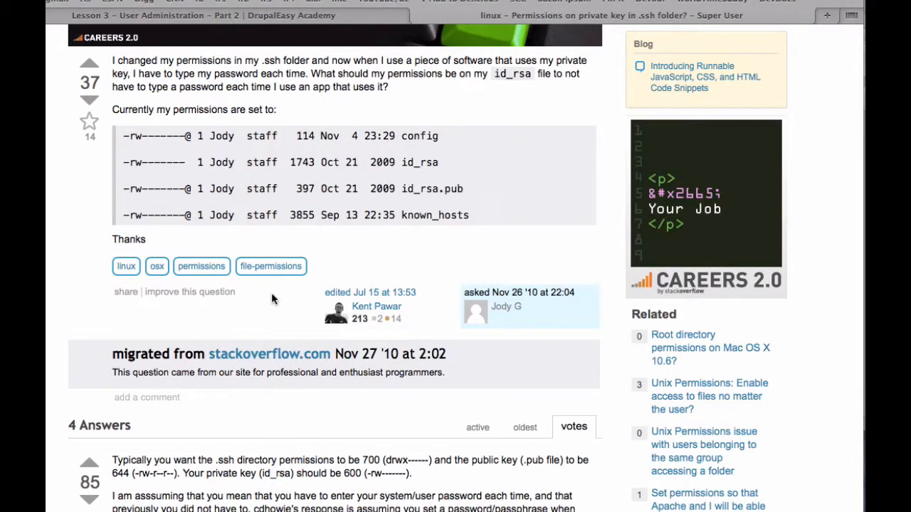
pyautogui.click(584, 14)
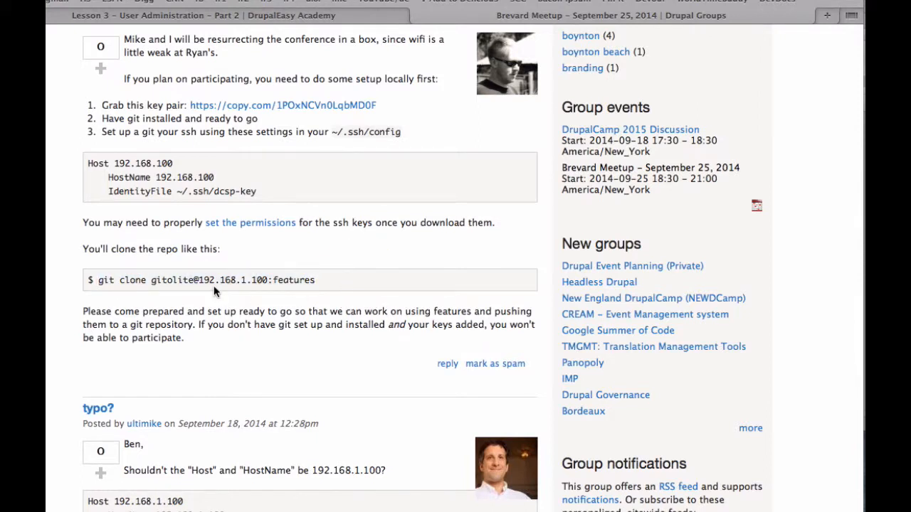
pyautogui.moveTo(326, 285)
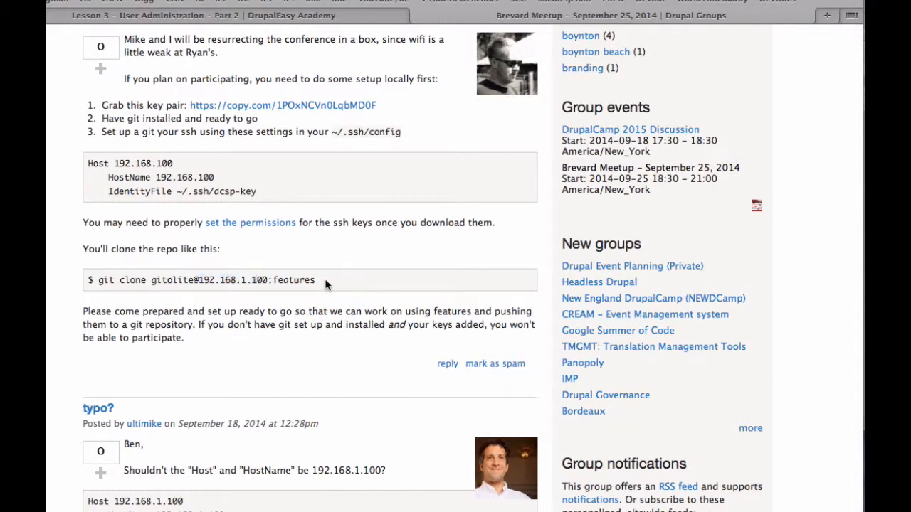
pyautogui.moveTo(356, 249)
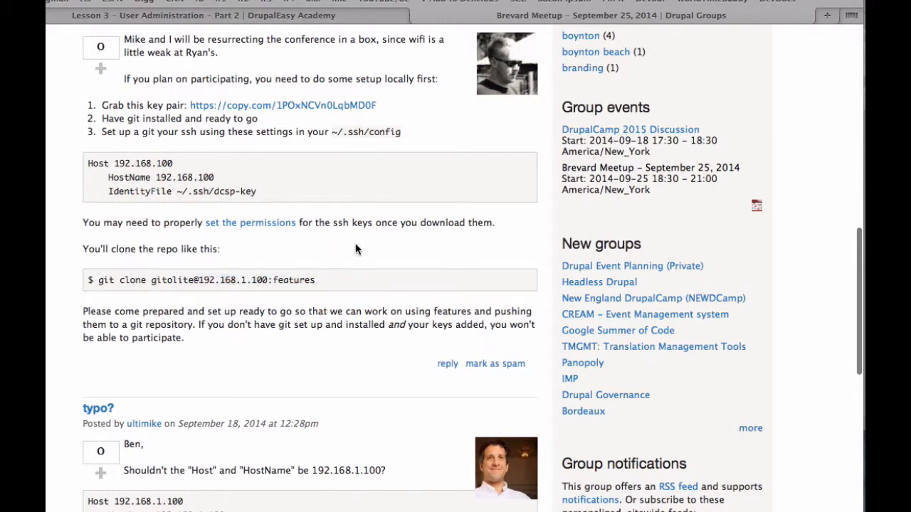
pyautogui.scroll(3)
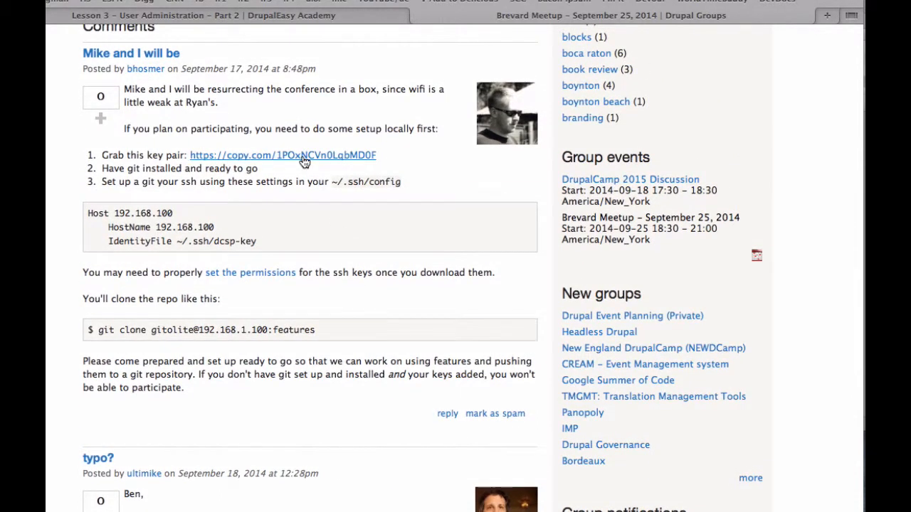
pyautogui.moveTo(282, 156)
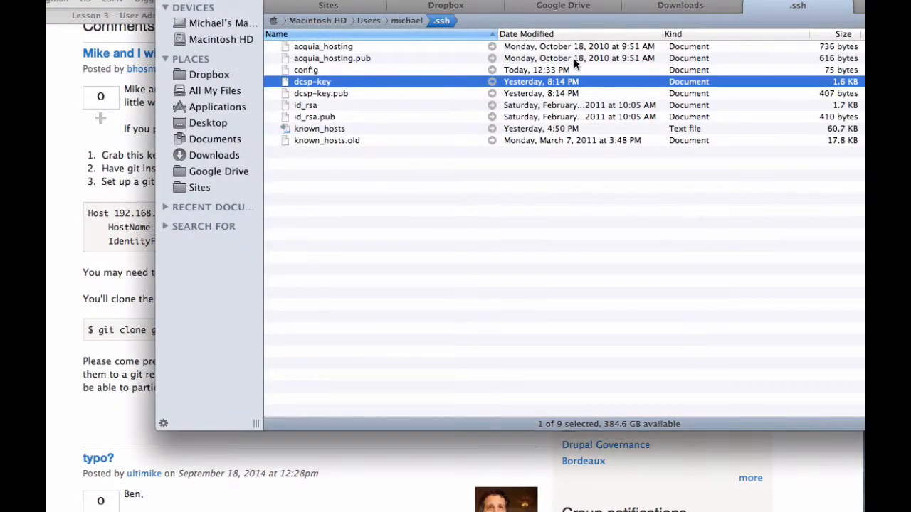
# Select dcsp-key and dcsp-key.pub in the .ssh folder window to confirm both are present.
pyautogui.click(321, 94)
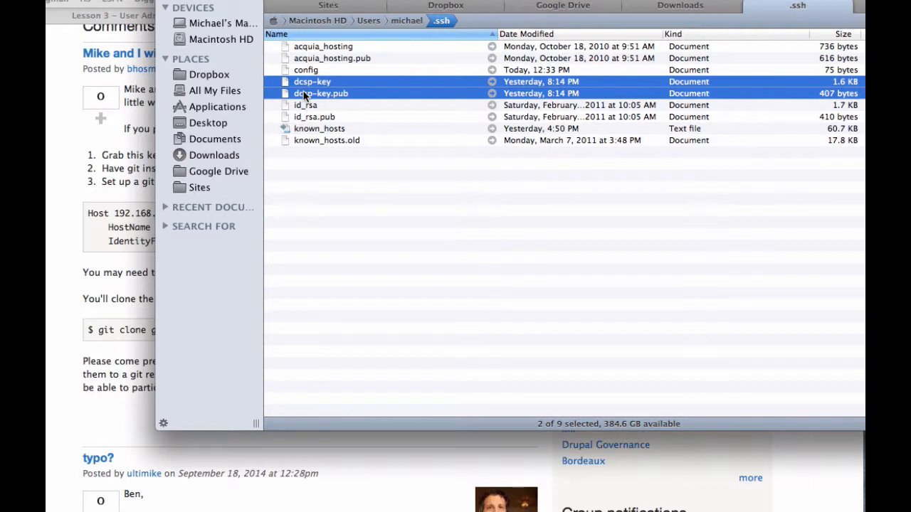
pyautogui.click(305, 70)
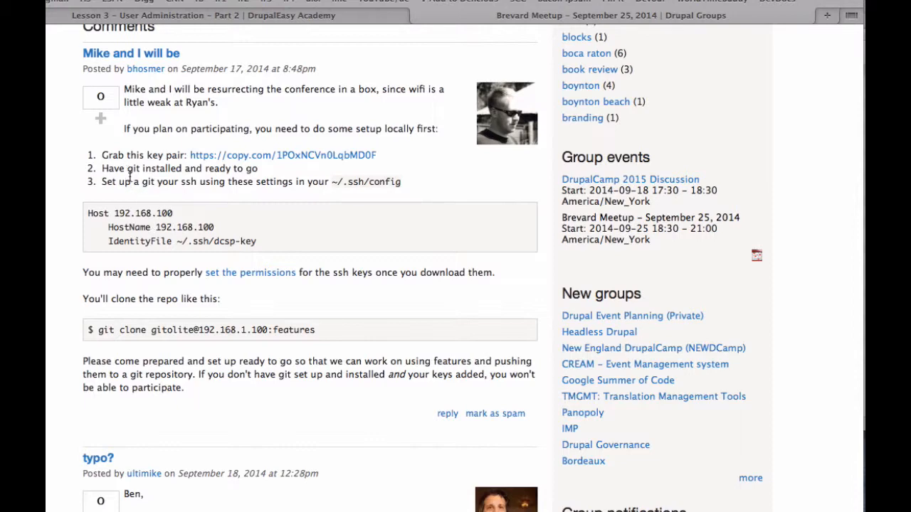
pyautogui.moveTo(566, 15)
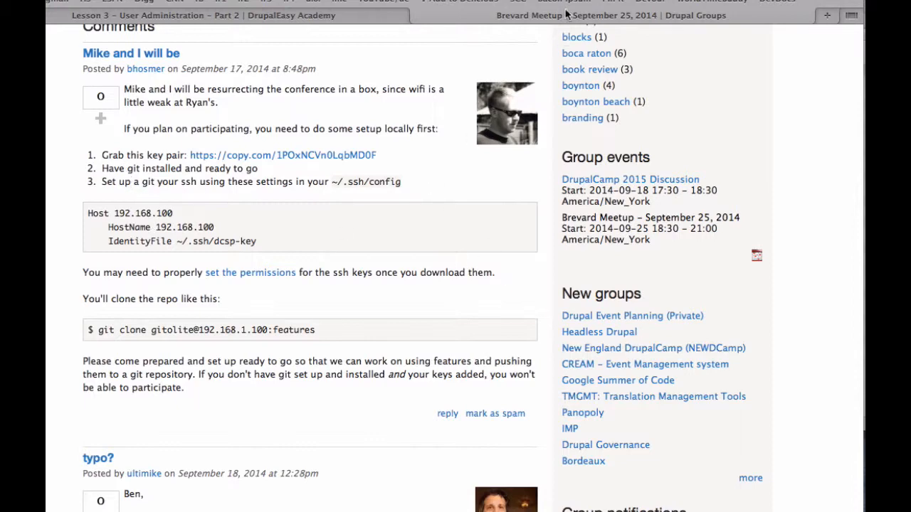